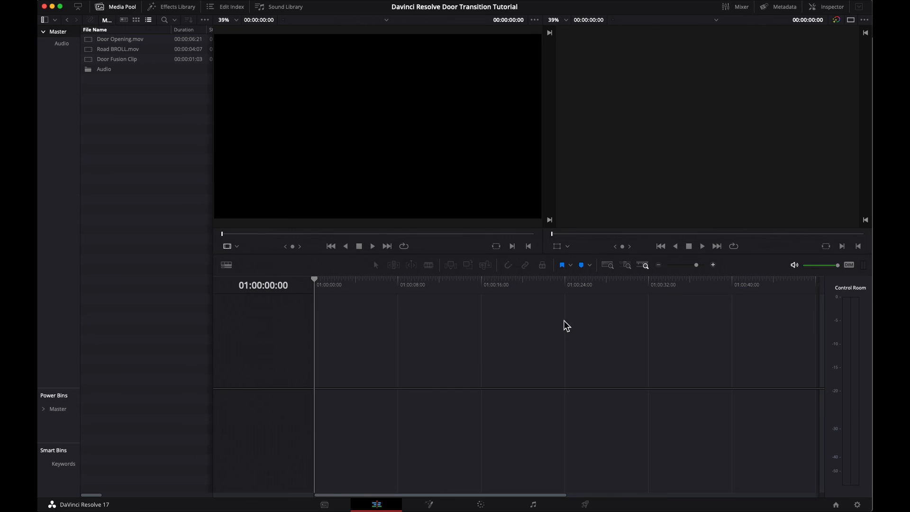
{"action": "mouse_move", "coordinate": [584, 337]}
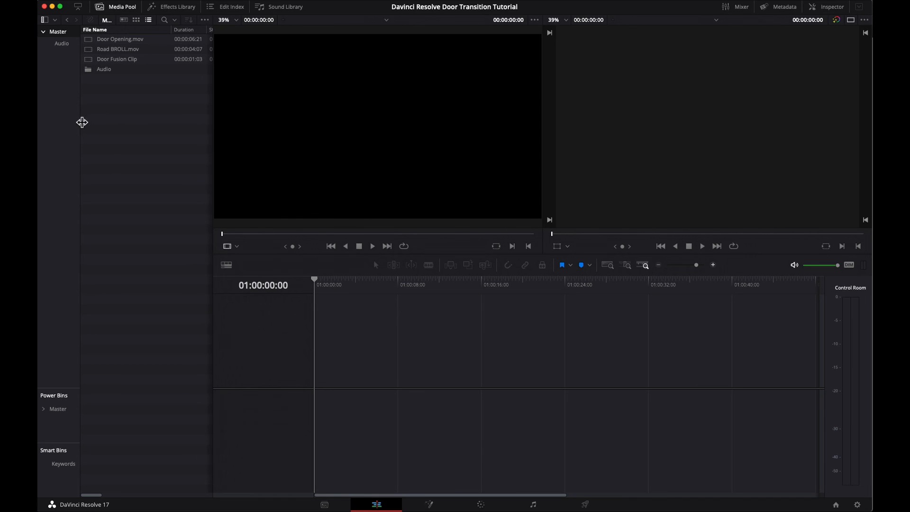
Check the application's version information from the menu
{"action": "left_click", "coordinate": [84, 6]}
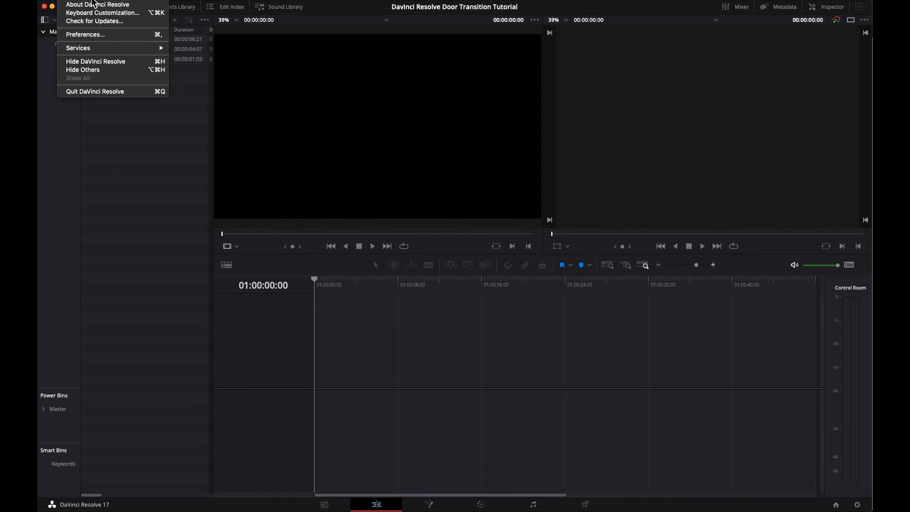
{"action": "left_click", "coordinate": [98, 5]}
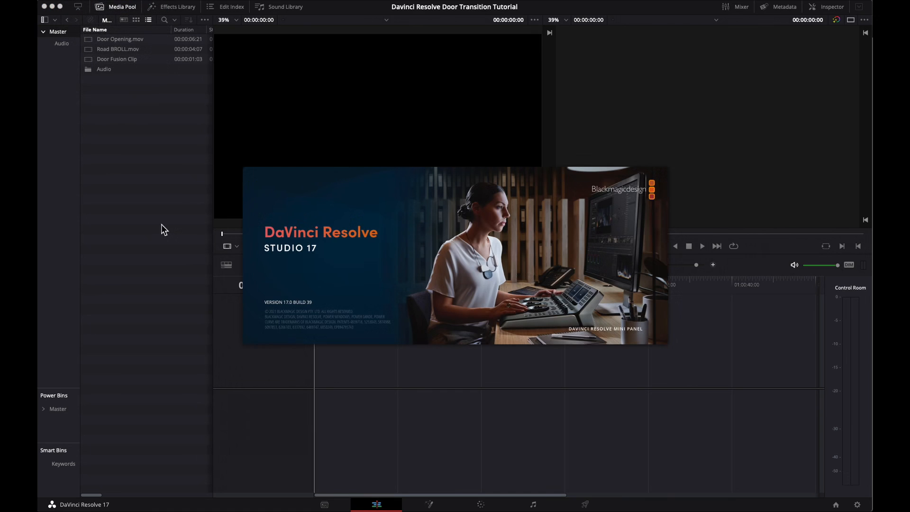
{"action": "mouse_move", "coordinate": [325, 218]}
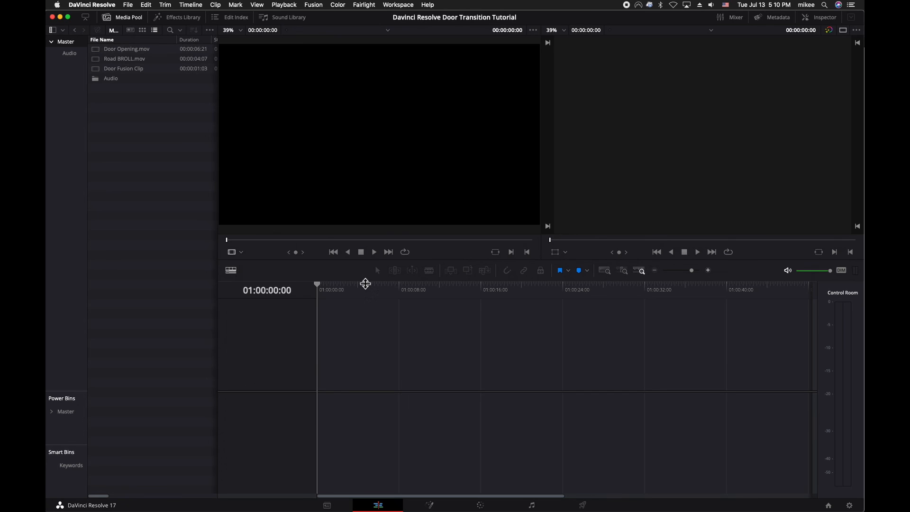
{"action": "mouse_move", "coordinate": [130, 115]}
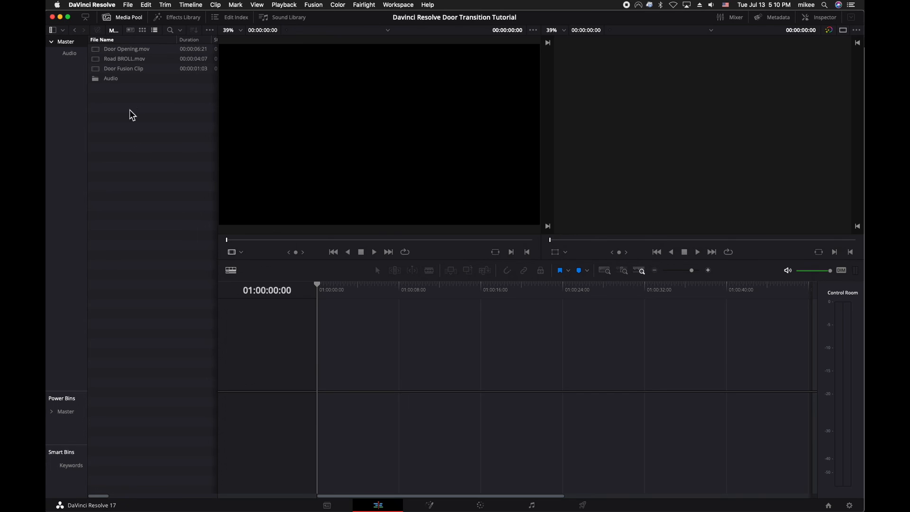
Preview Road BROLL.mov by playing it in the source viewer
{"action": "left_click", "coordinate": [126, 49]}
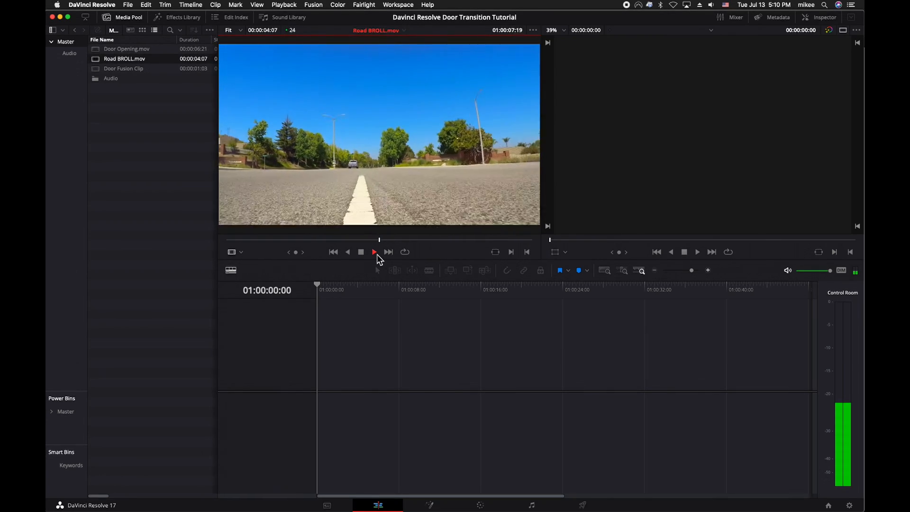
{"action": "left_click", "coordinate": [347, 251]}
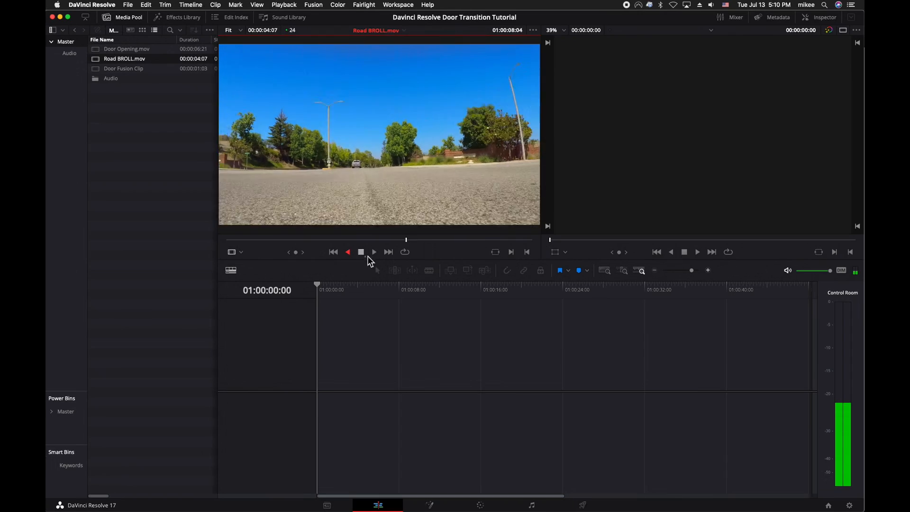
{"action": "left_click", "coordinate": [373, 251]}
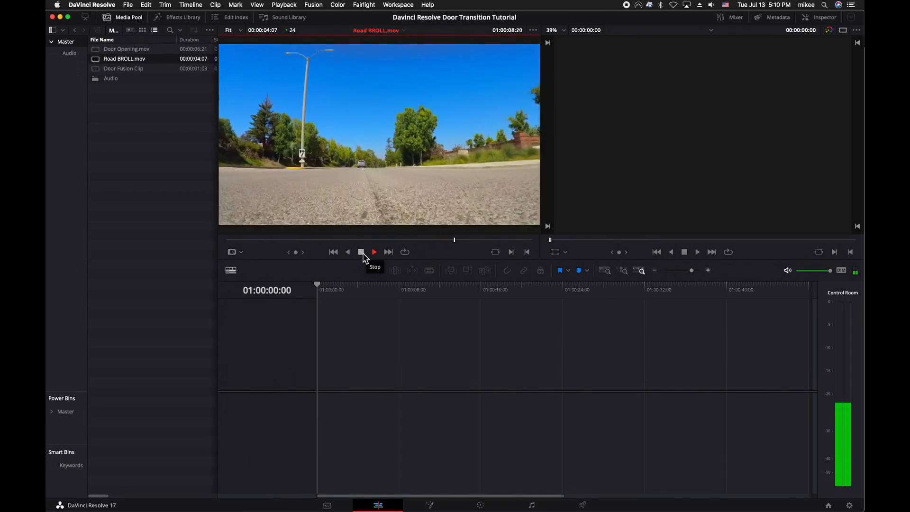
{"action": "left_click", "coordinate": [373, 251]}
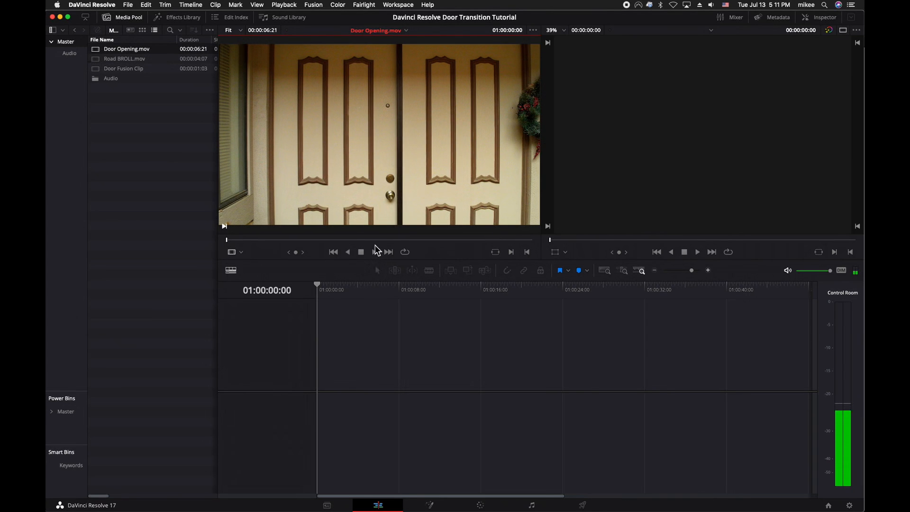
Preview Door Opening.mov, then start creating a new timeline
{"action": "left_click", "coordinate": [374, 251]}
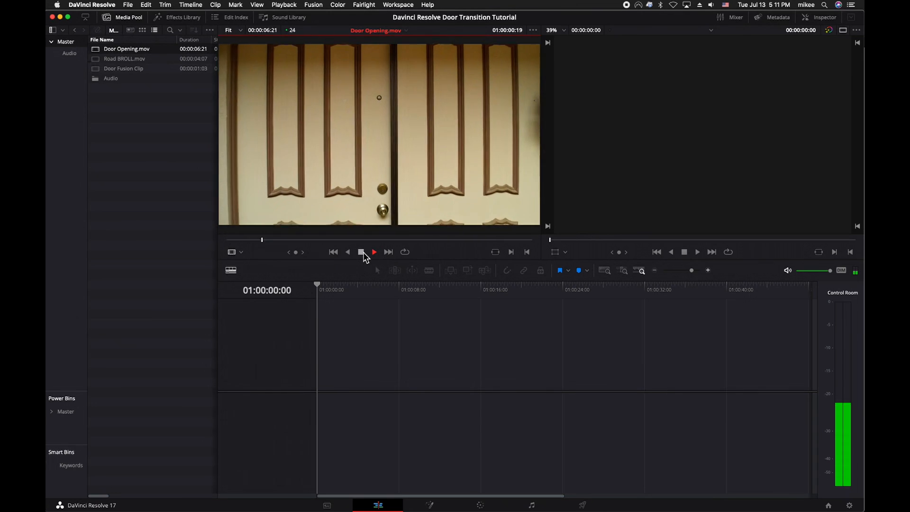
{"action": "left_click", "coordinate": [374, 251]}
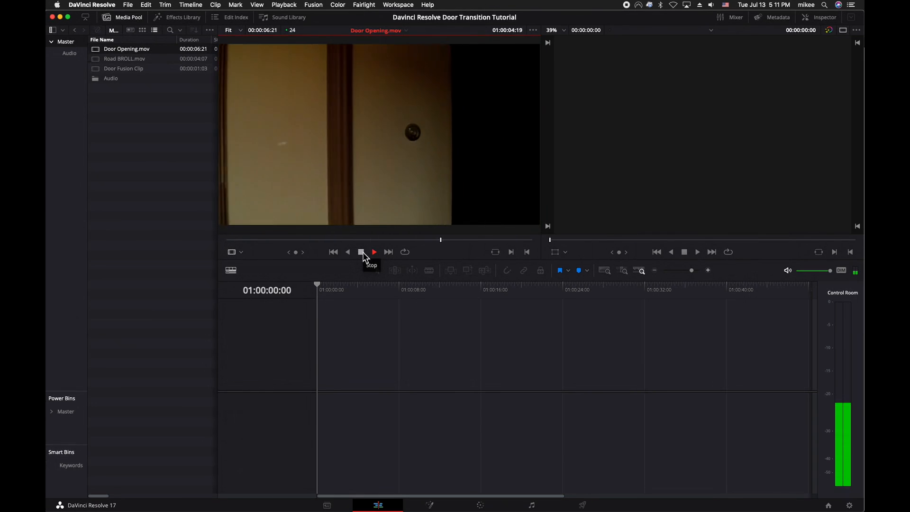
{"action": "left_click", "coordinate": [374, 251]}
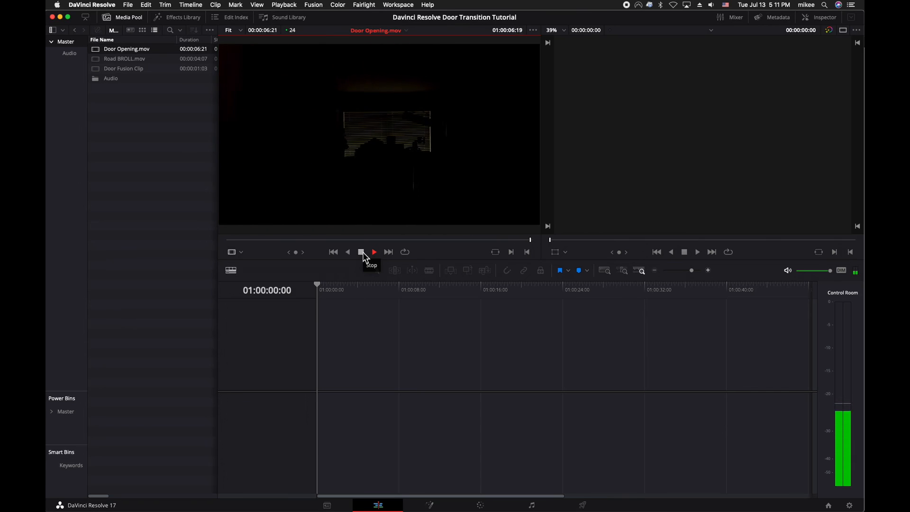
{"action": "left_click", "coordinate": [124, 58]}
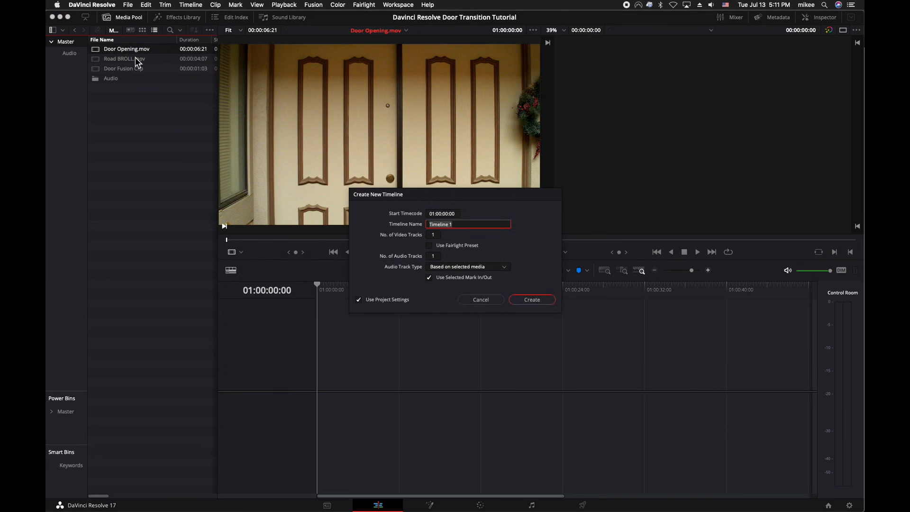
Create the timeline from the door clip and briefly review its Inspector properties
{"action": "left_click", "coordinate": [530, 300]}
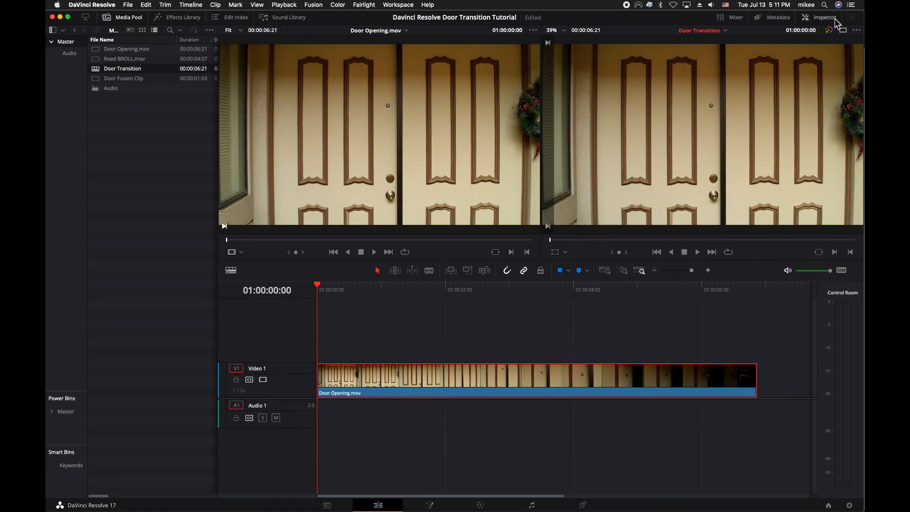
{"action": "left_click", "coordinate": [824, 17]}
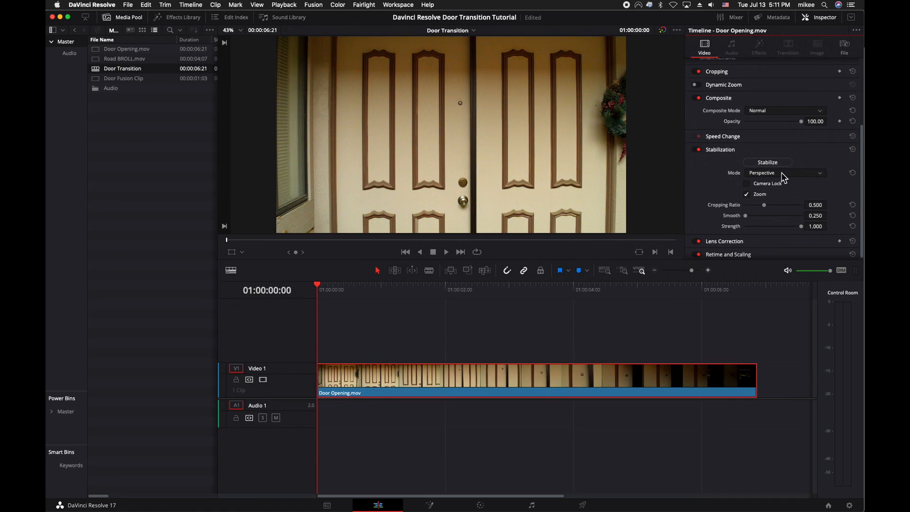
{"action": "left_click", "coordinate": [783, 172]}
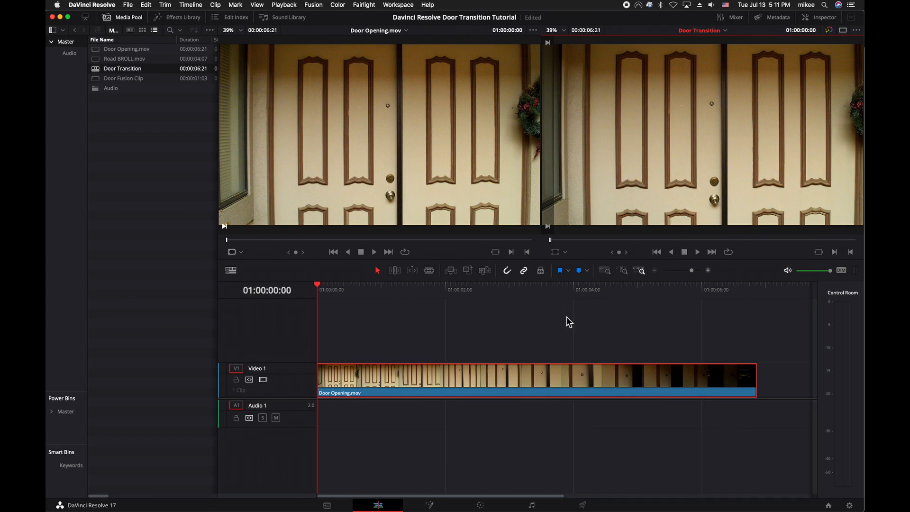
Lay a Solid Color generator on V2 and crop it from the left to reveal the door
{"action": "left_click", "coordinate": [182, 17]}
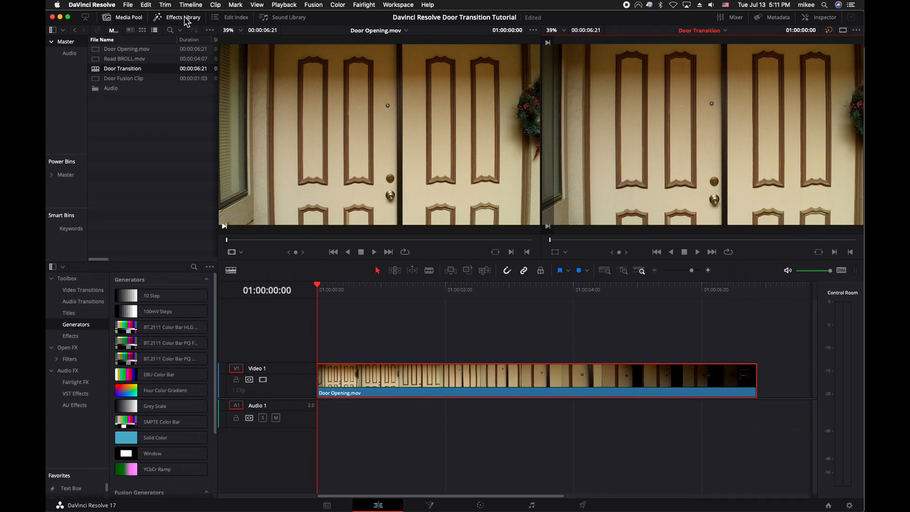
{"action": "left_click", "coordinate": [154, 437]}
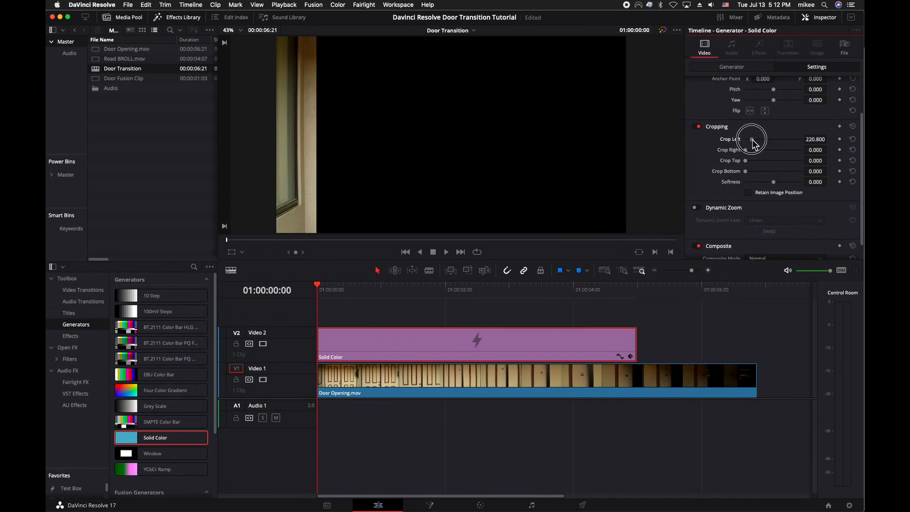
{"action": "left_click_drag", "start_coordinate": [751, 139], "coordinate": [777, 140]}
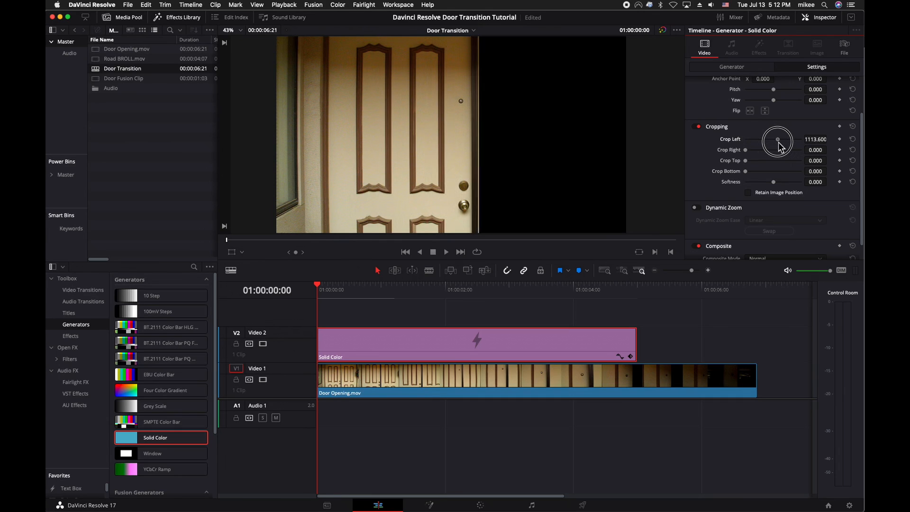
{"action": "left_click_drag", "start_coordinate": [782, 141], "coordinate": [773, 141]}
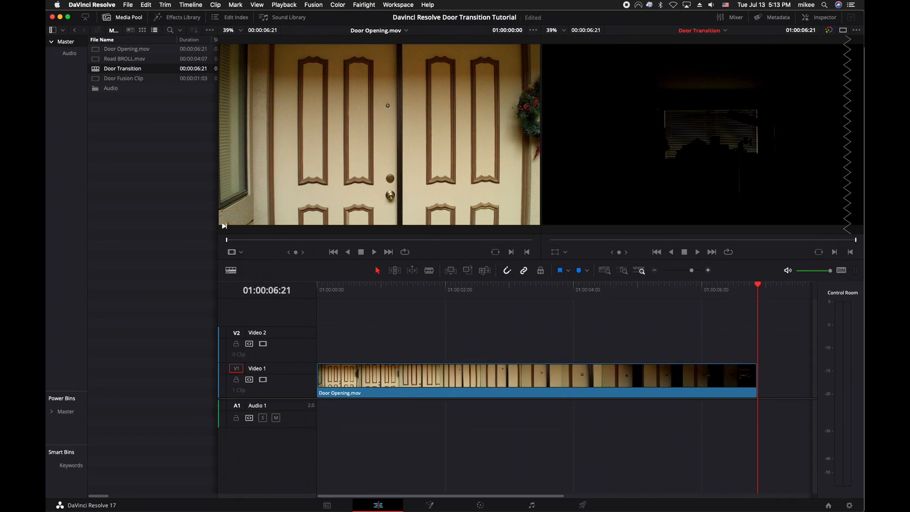
{"action": "mouse_move", "coordinate": [833, 354]}
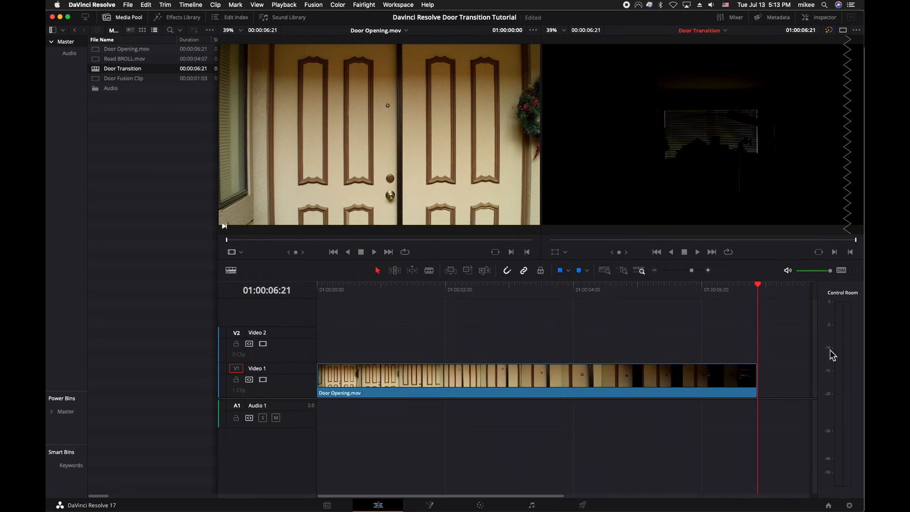
Change the door clip's speed to 150% via Change Clip Speed
{"action": "right_click", "coordinate": [465, 389]}
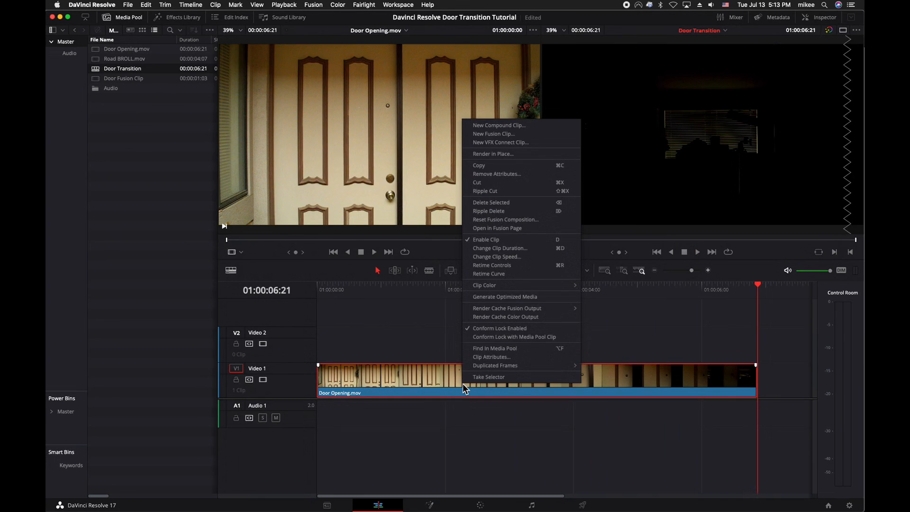
{"action": "left_click", "coordinate": [495, 256]}
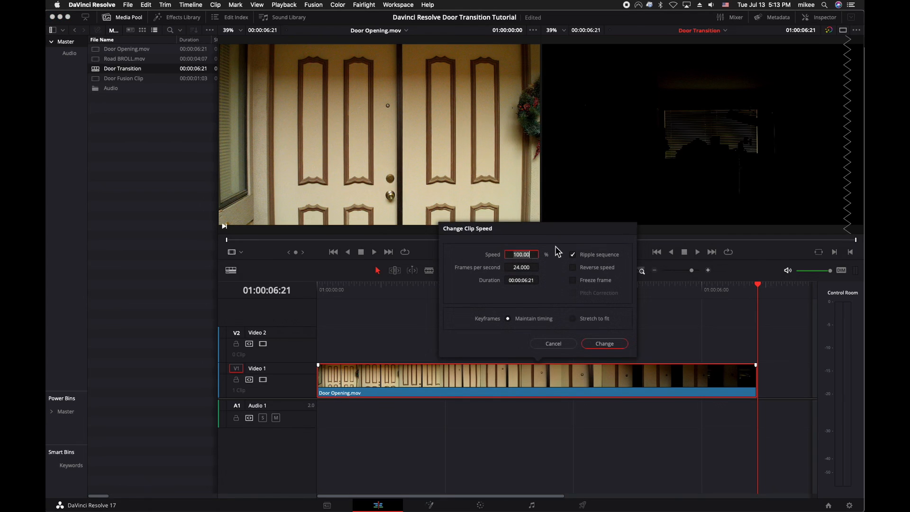
{"action": "type", "text": "150"}
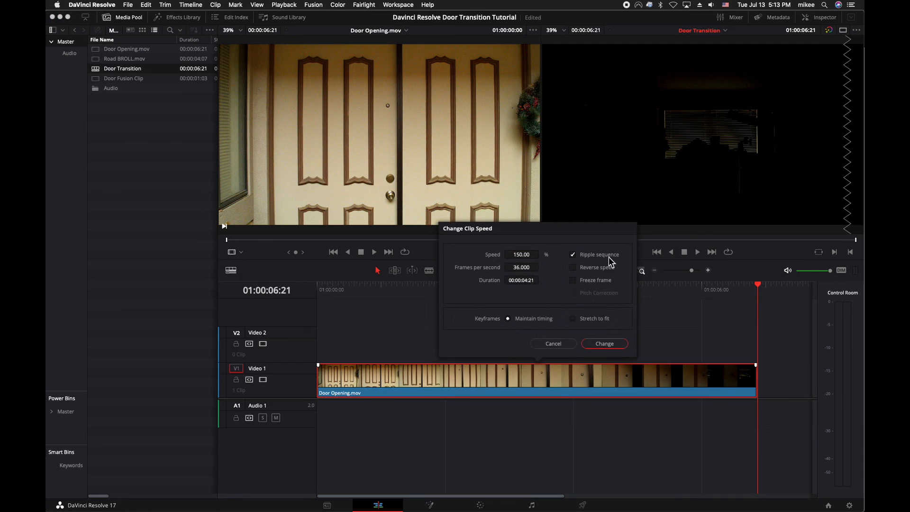
{"action": "left_click", "coordinate": [604, 343]}
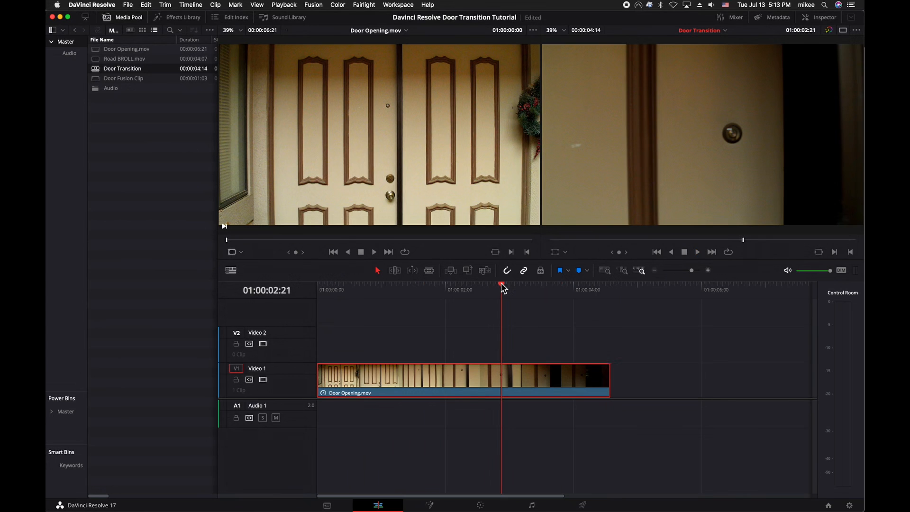
Scrub the playhead to the frame where the door begins opening and blade the clip
{"action": "left_click_drag", "start_coordinate": [501, 285], "coordinate": [490, 285]}
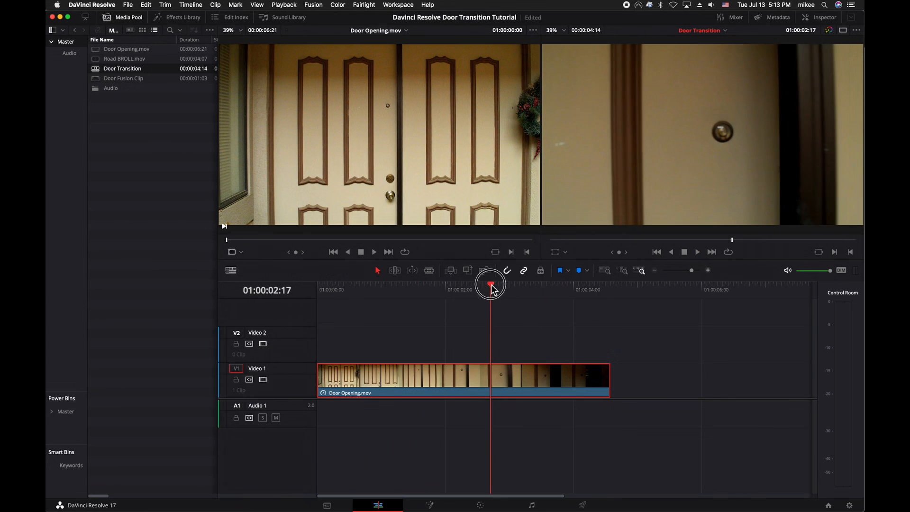
{"action": "left_click_drag", "start_coordinate": [490, 284], "coordinate": [479, 284]}
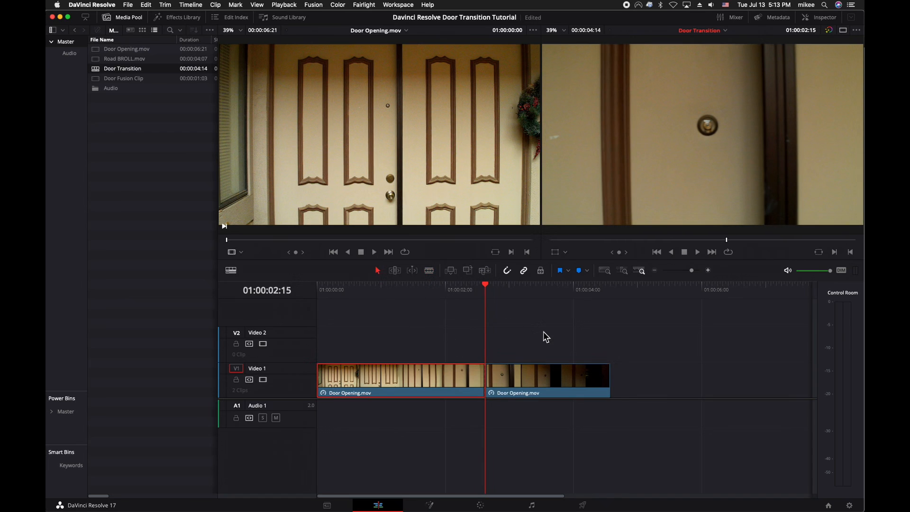
Speed up the second part of the split door clip to 250%
{"action": "left_click", "coordinate": [547, 378]}
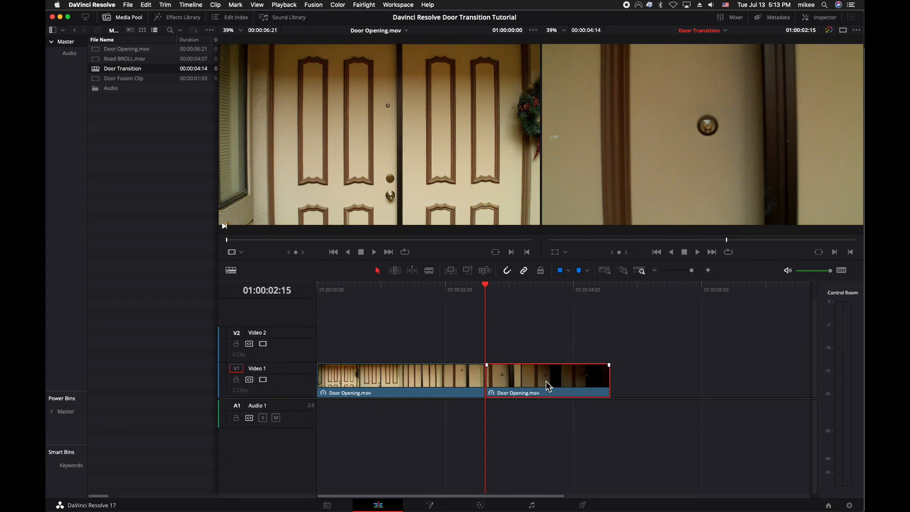
{"action": "right_click", "coordinate": [546, 380]}
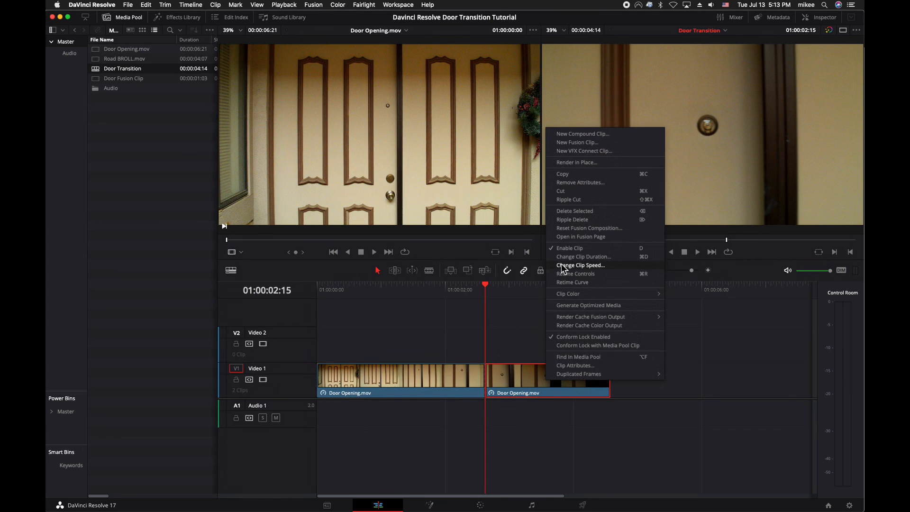
{"action": "left_click", "coordinate": [579, 265]}
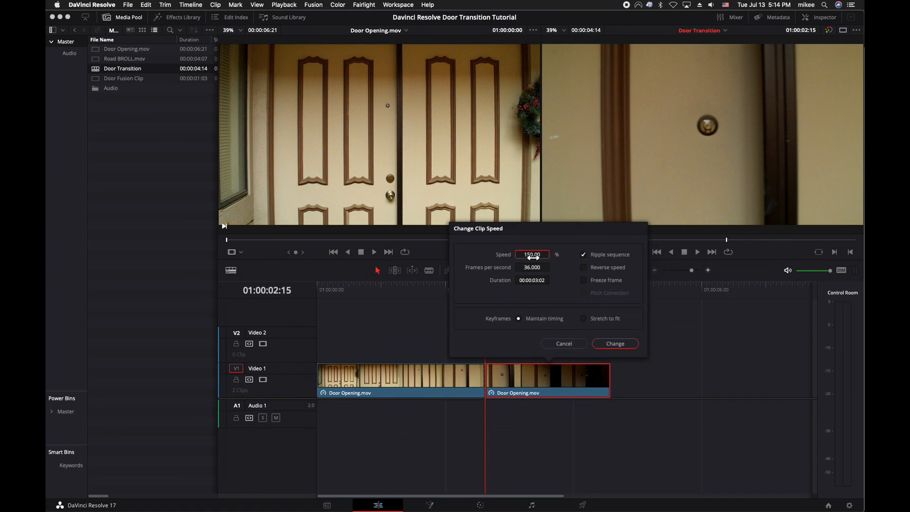
{"action": "type", "text": "250"}
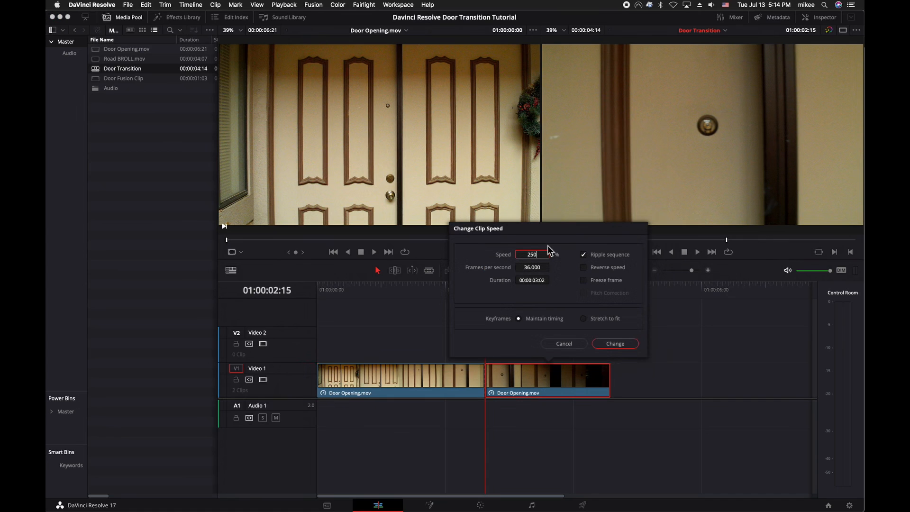
{"action": "left_click", "coordinate": [614, 343]}
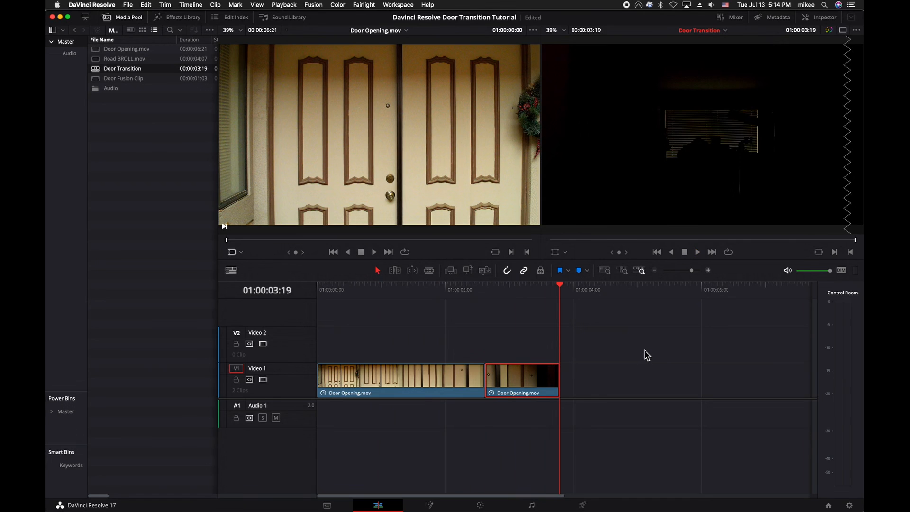
{"action": "mouse_move", "coordinate": [638, 358]}
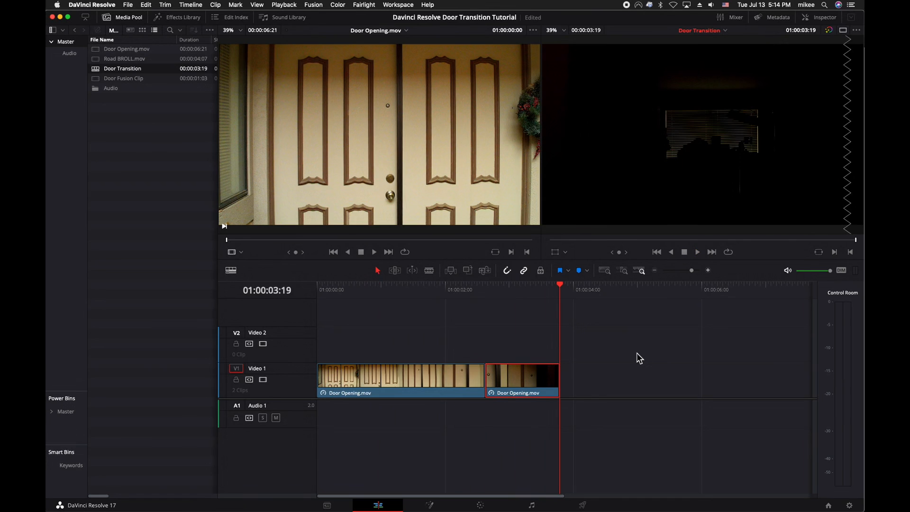
{"action": "left_click", "coordinate": [522, 377]}
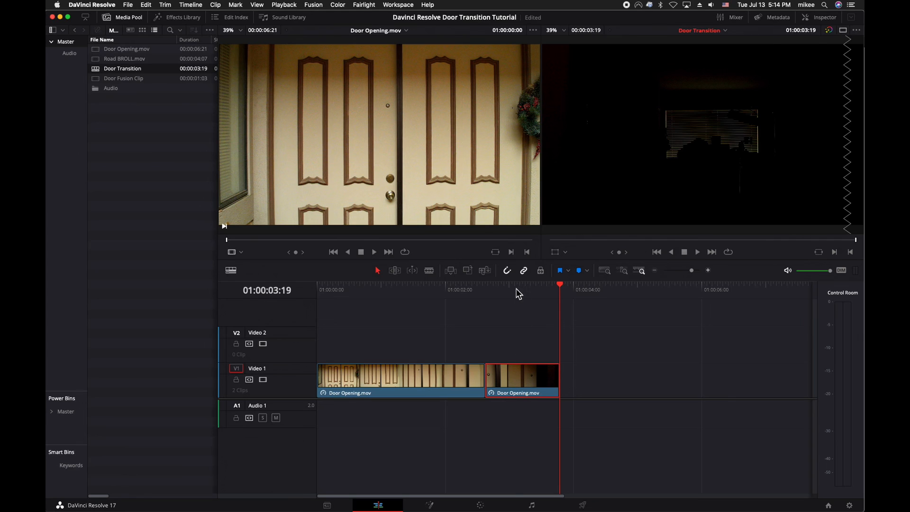
Convert the sped-up clip to a Fusion clip and rename it 'Door Fusion Clip'
{"action": "right_click", "coordinate": [520, 380]}
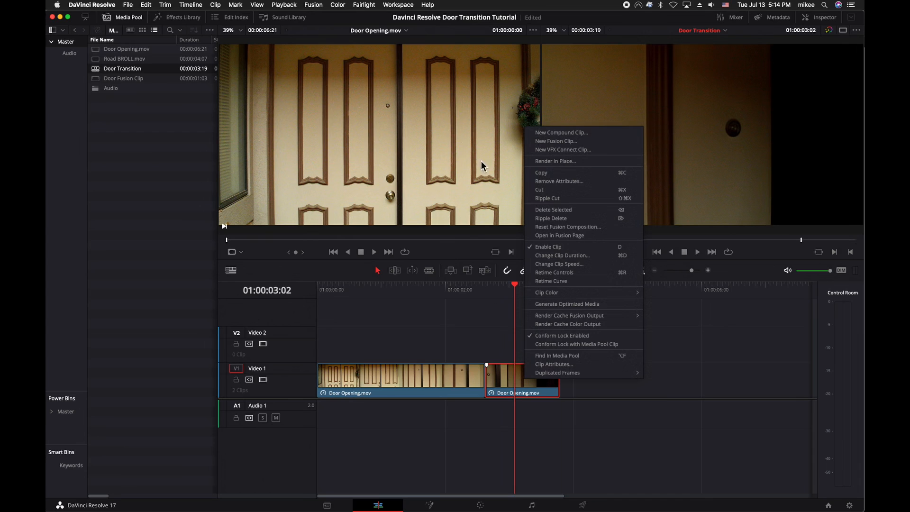
{"action": "left_click", "coordinate": [555, 142]}
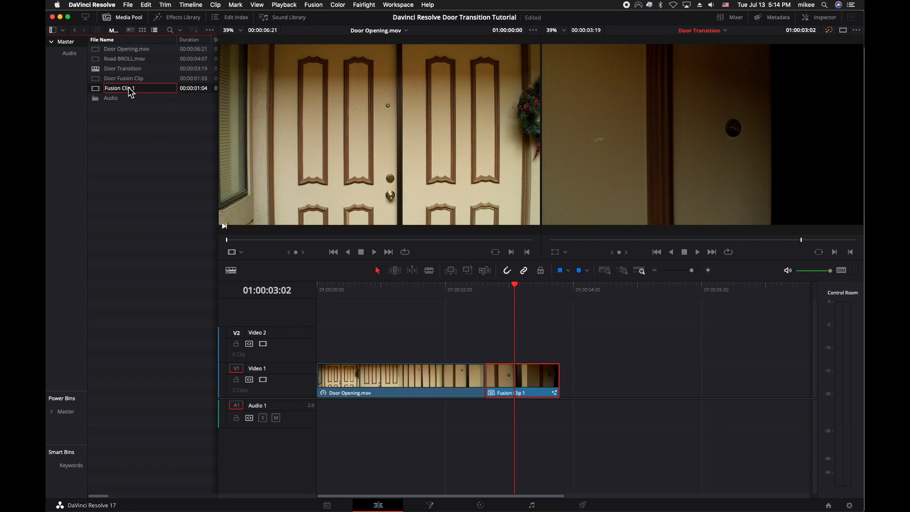
{"action": "type", "text": "Do"}
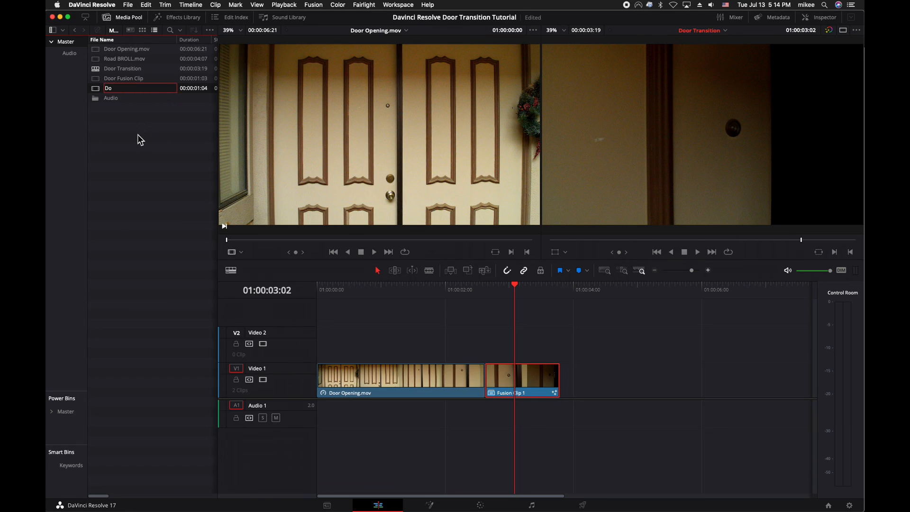
{"action": "type", "text": "Door Fusion Clip"}
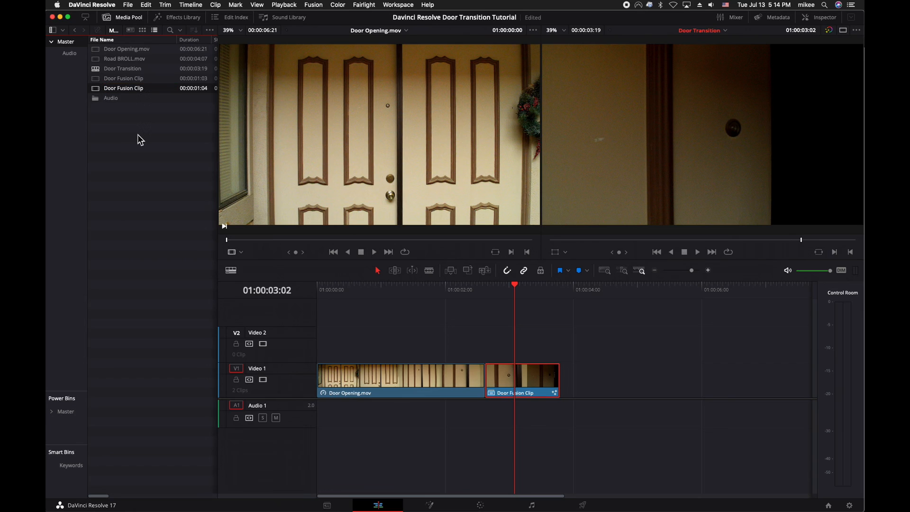
{"action": "mouse_move", "coordinate": [549, 306]}
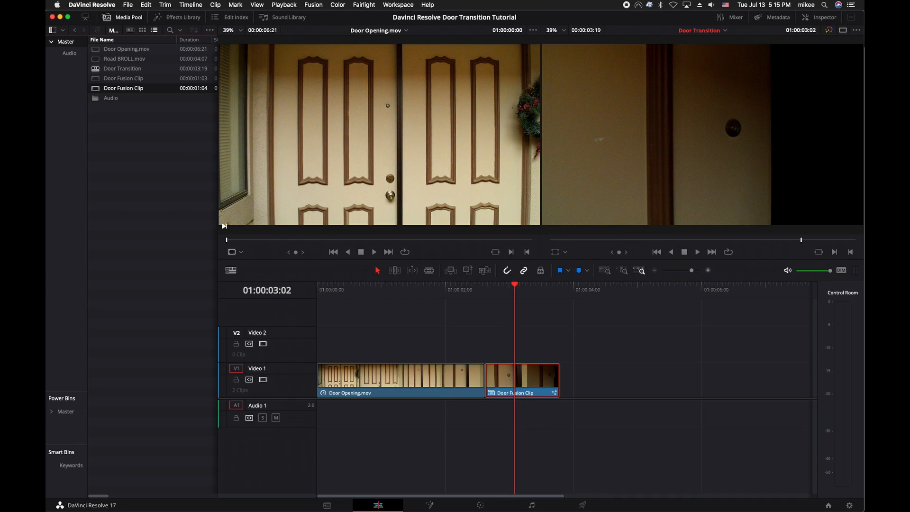
{"action": "mouse_move", "coordinate": [662, 408]}
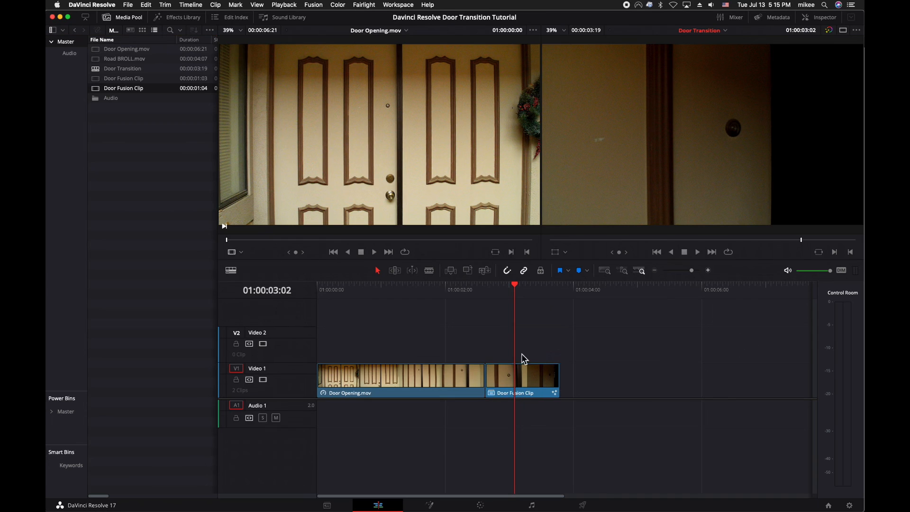
{"action": "mouse_move", "coordinate": [435, 505]}
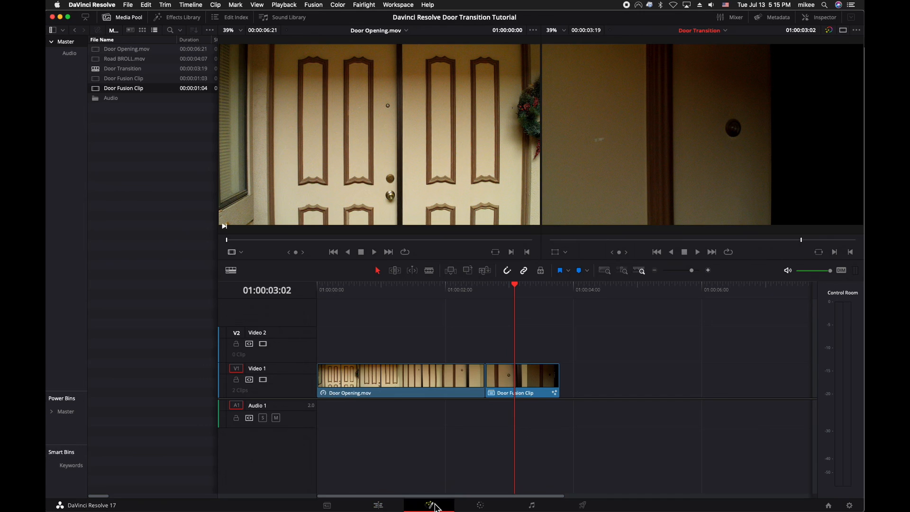
Open the clip on the Fusion page and switch to a single larger viewer
{"action": "left_click", "coordinate": [428, 505]}
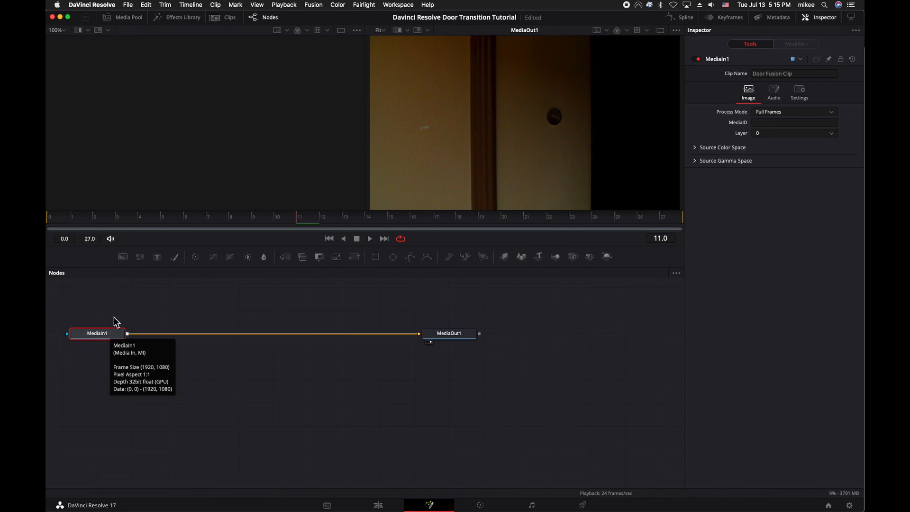
{"action": "left_click", "coordinate": [557, 386]}
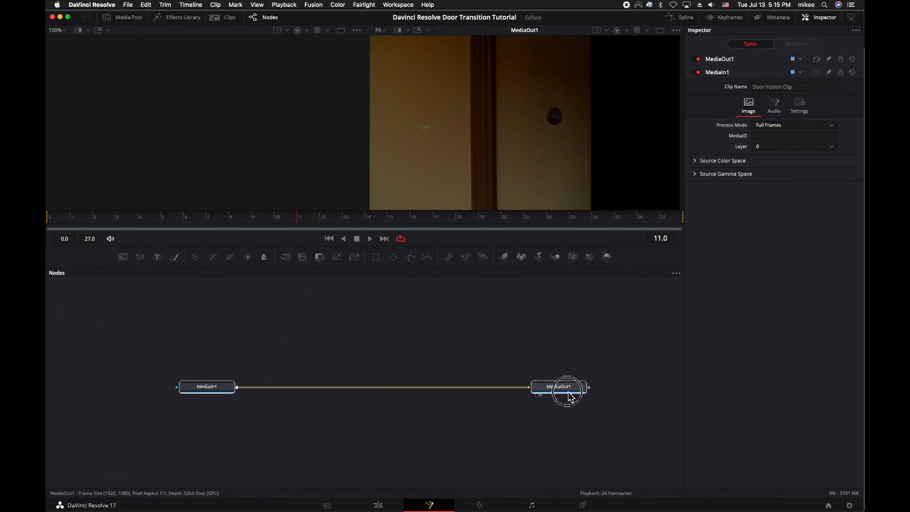
{"action": "left_click", "coordinate": [558, 386]}
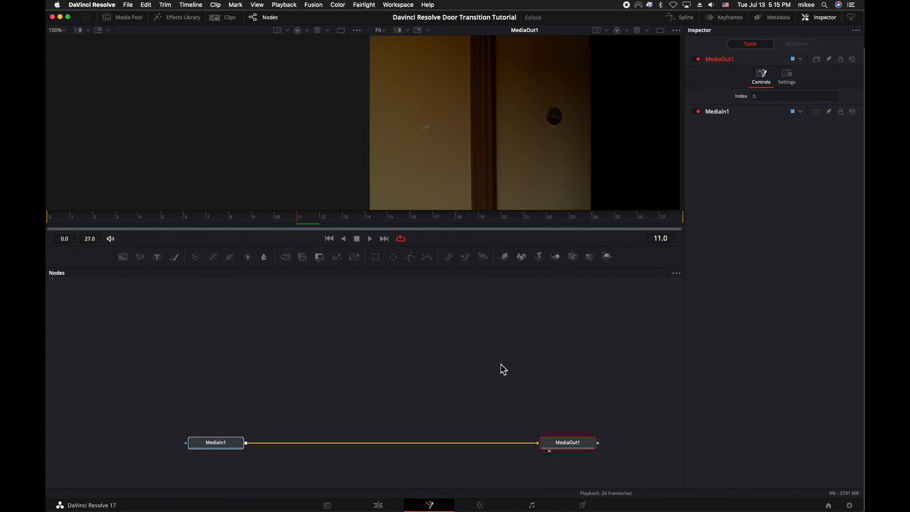
{"action": "mouse_move", "coordinate": [497, 356]}
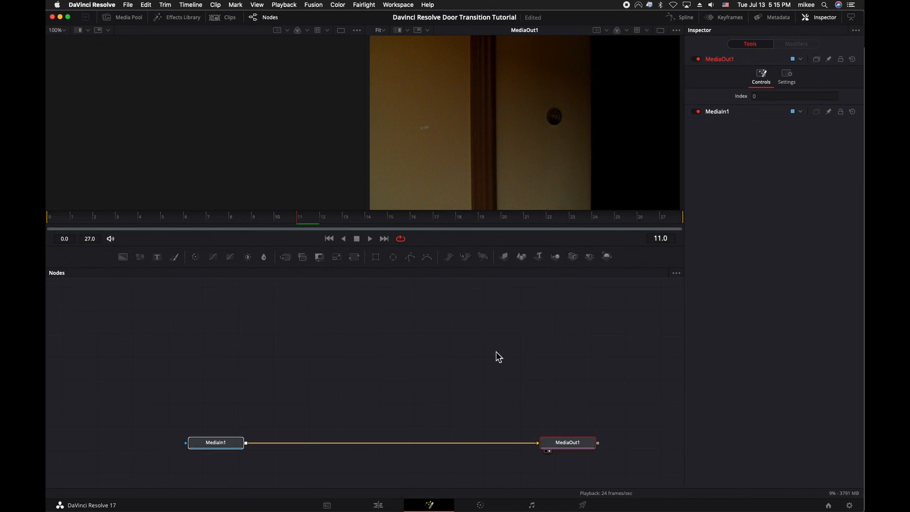
{"action": "left_click", "coordinate": [660, 30]}
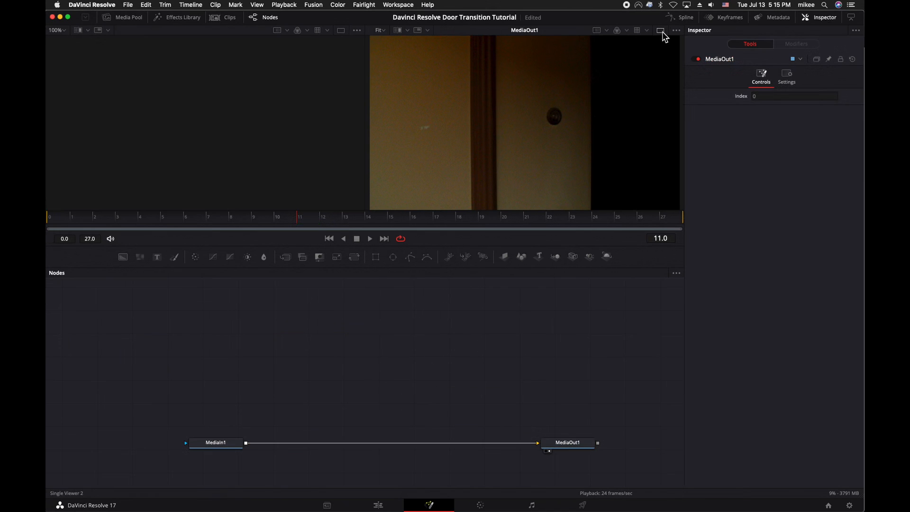
{"action": "left_click", "coordinate": [659, 31]}
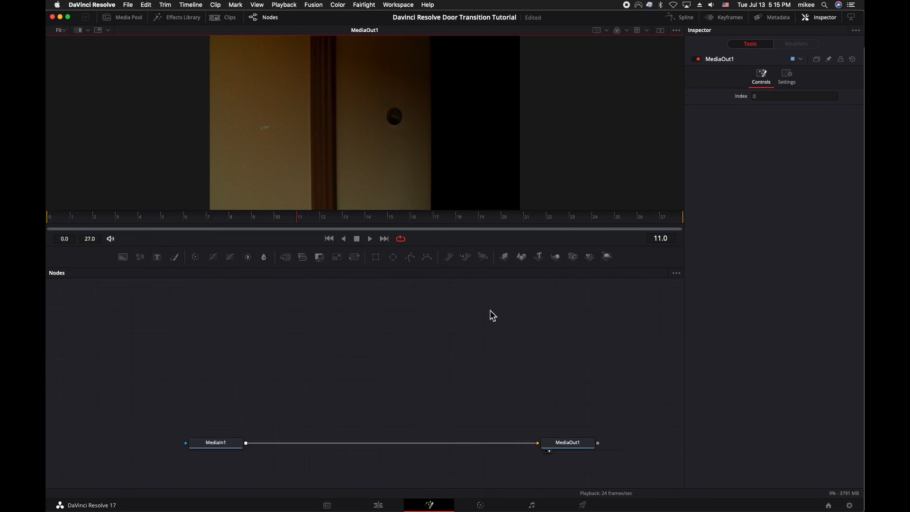
{"action": "mouse_move", "coordinate": [454, 283]}
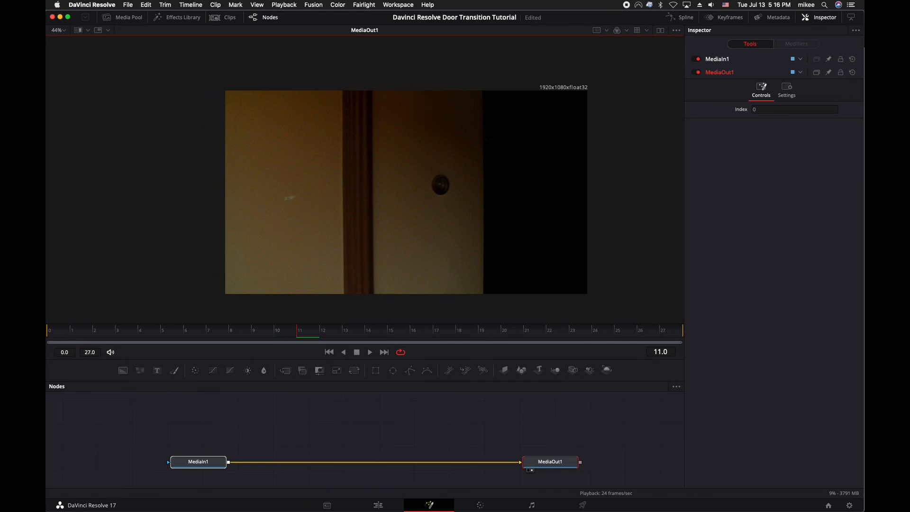
{"action": "mouse_move", "coordinate": [828, 357]}
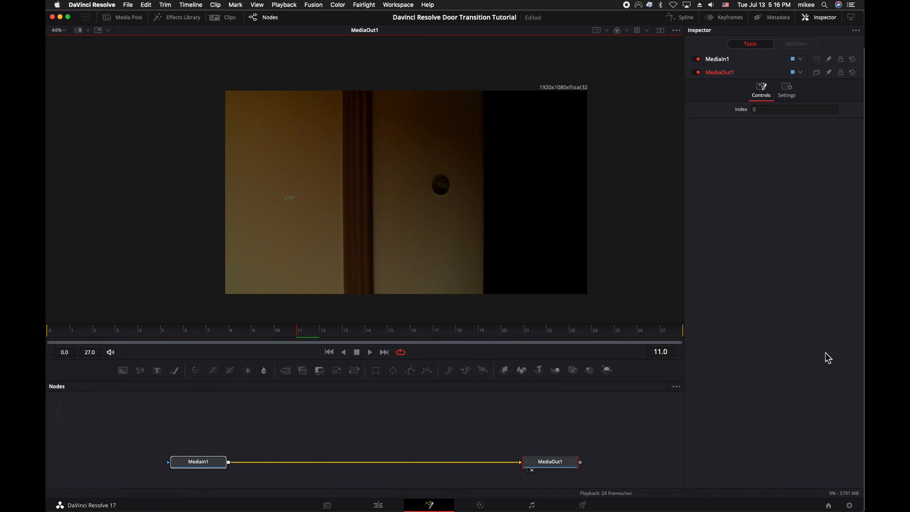
{"action": "mouse_move", "coordinate": [449, 409]}
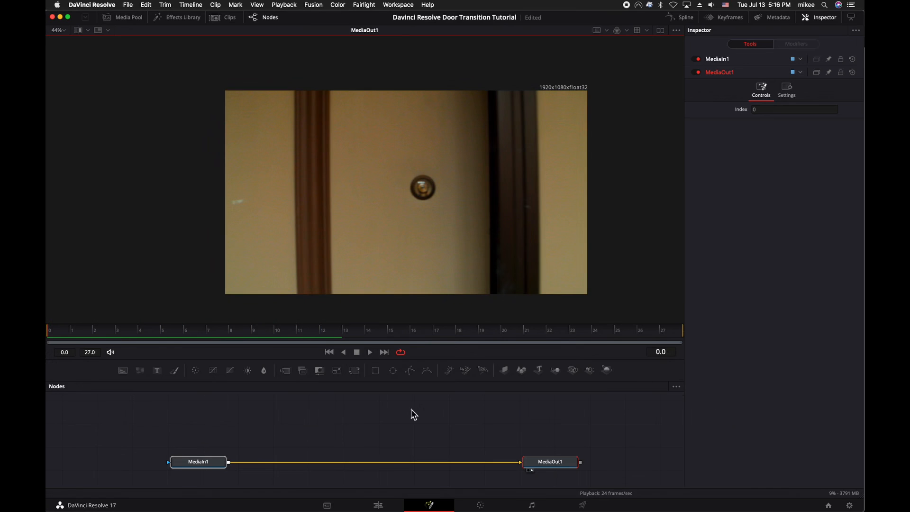
Add a Polygon node attached to MediaIn1 through the tool search
{"action": "left_click", "coordinate": [198, 462]}
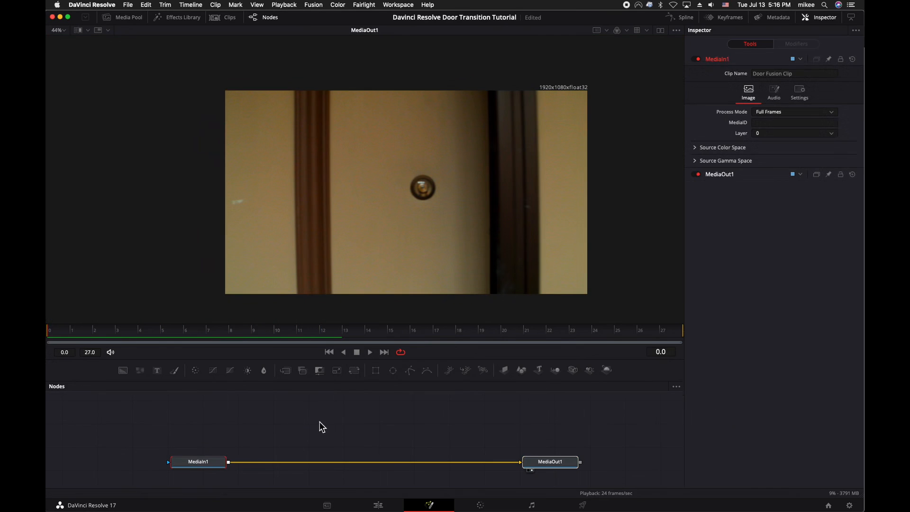
{"action": "key", "text": "shift+space"}
{"action": "type", "text": "Poly"}
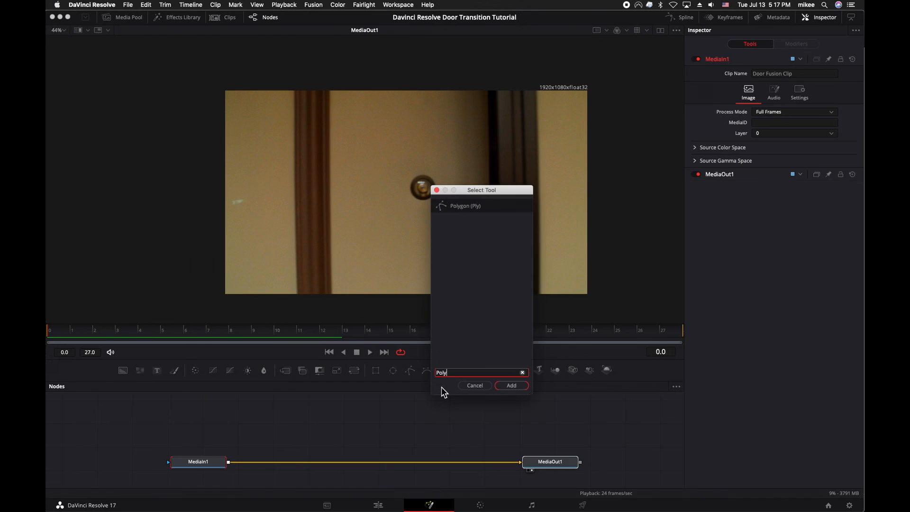
{"action": "left_click", "coordinate": [511, 385]}
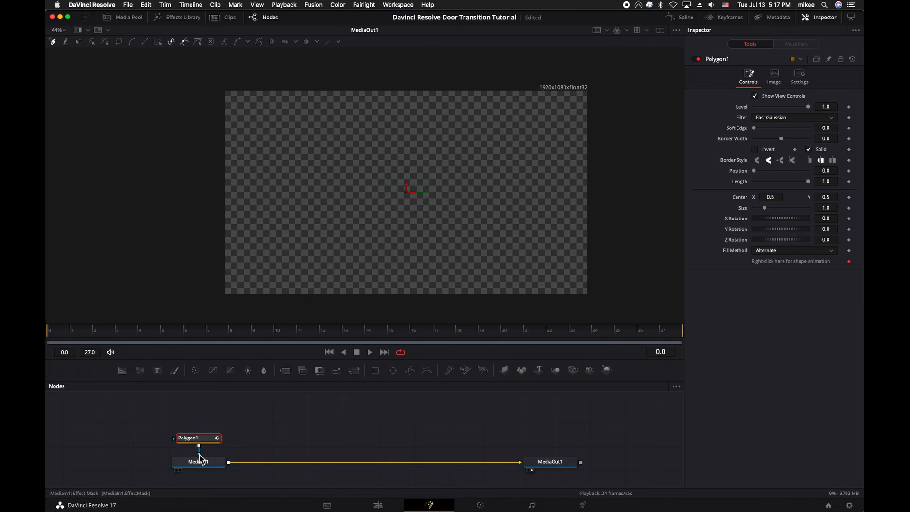
{"action": "mouse_move", "coordinate": [209, 462]}
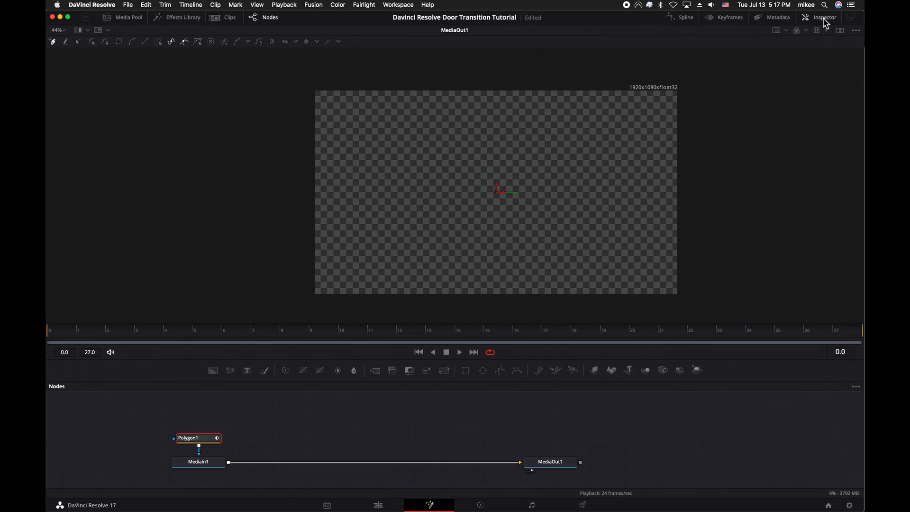
Invert Polygon1's mask and draw a narrow strip along the door's right edge
{"action": "left_click", "coordinate": [823, 17]}
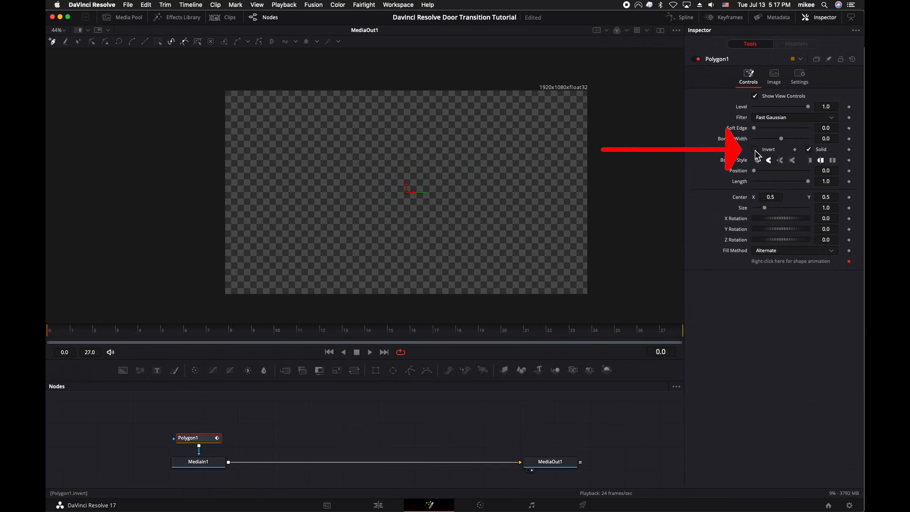
{"action": "left_click", "coordinate": [755, 149]}
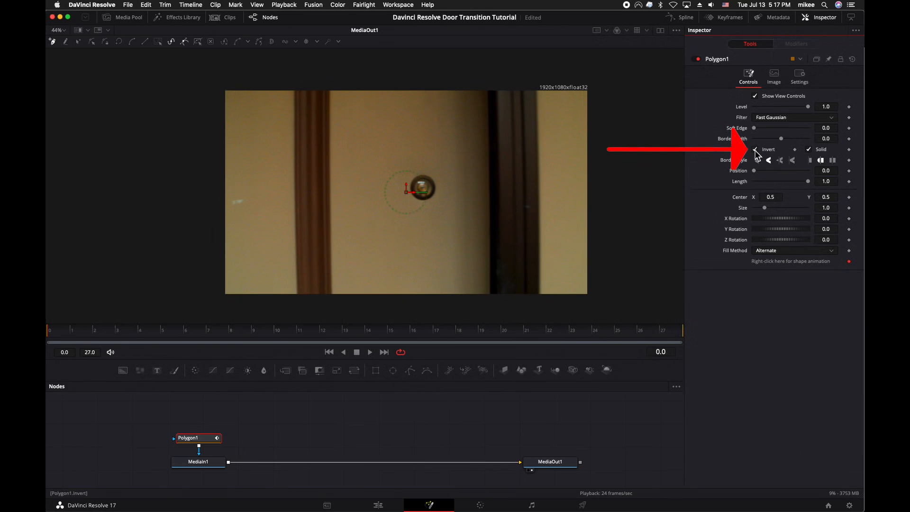
{"action": "left_click", "coordinate": [755, 148]}
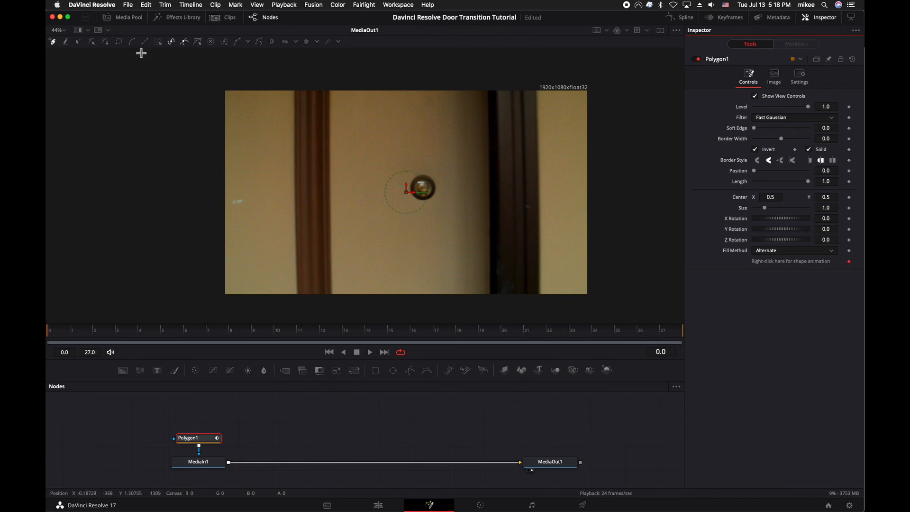
{"action": "mouse_move", "coordinate": [51, 40]}
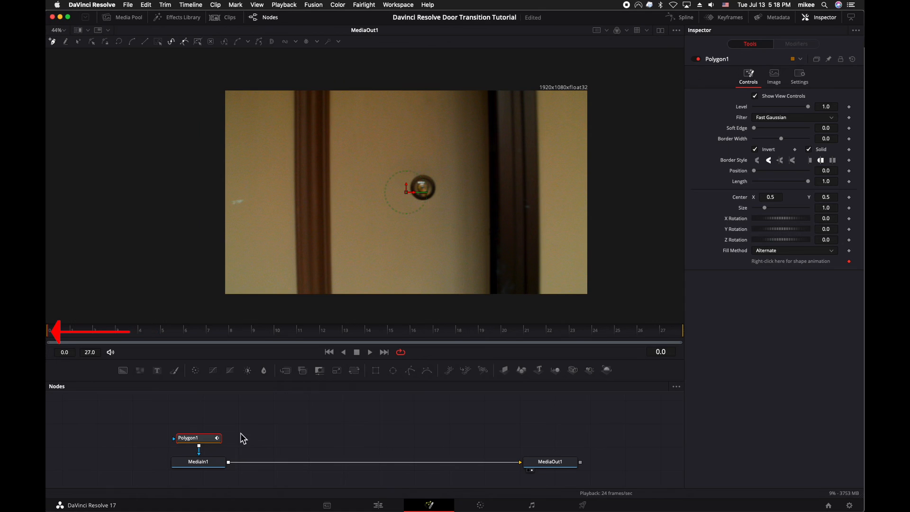
{"action": "mouse_move", "coordinate": [495, 262]}
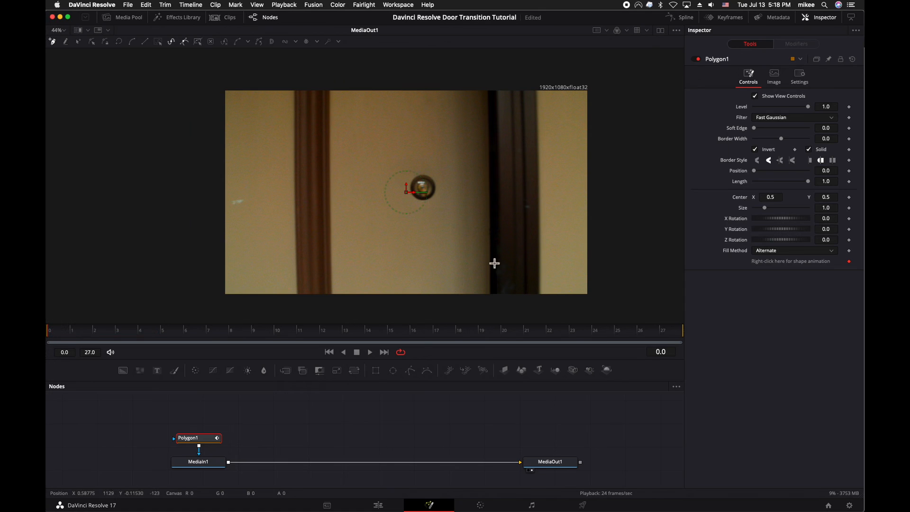
{"action": "mouse_move", "coordinate": [487, 89]}
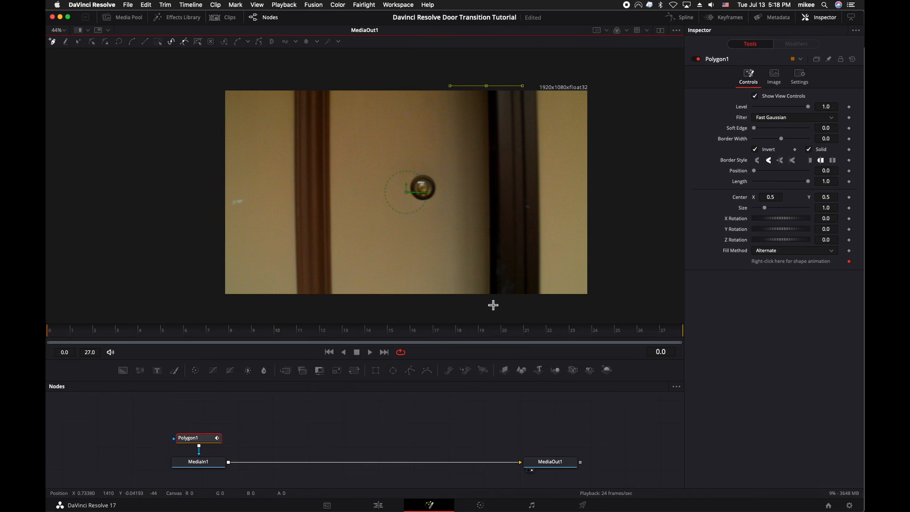
{"action": "left_click_drag", "start_coordinate": [485, 85], "coordinate": [499, 304]}
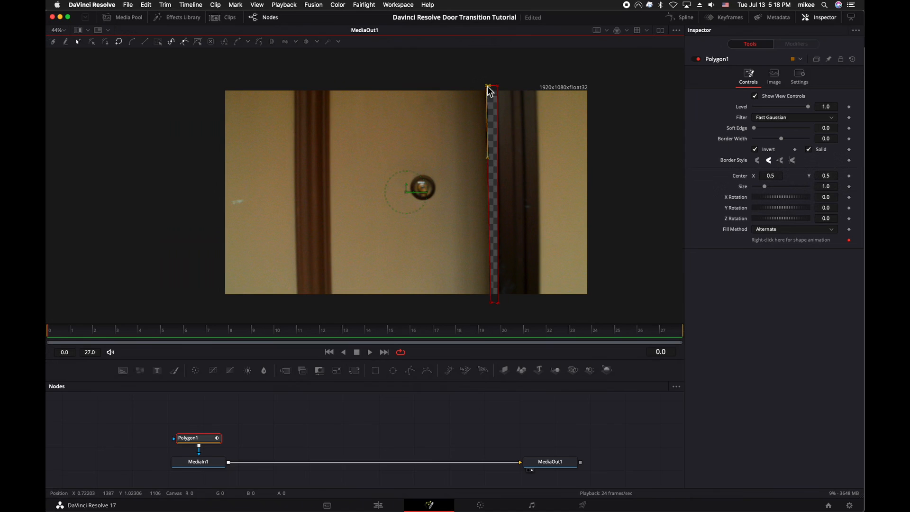
{"action": "mouse_move", "coordinate": [231, 321]}
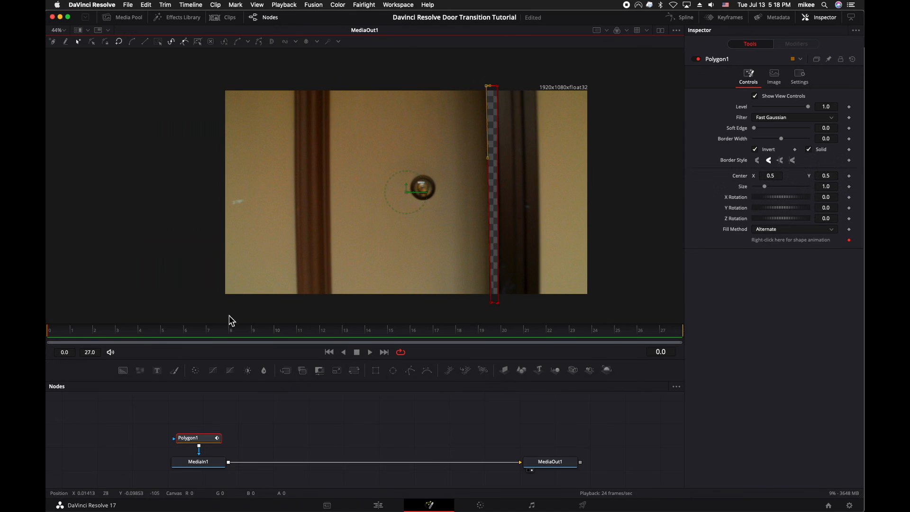
At frame 5, pull the polygon's right points out past the frame edge and straighten them
{"action": "left_click", "coordinate": [117, 331]}
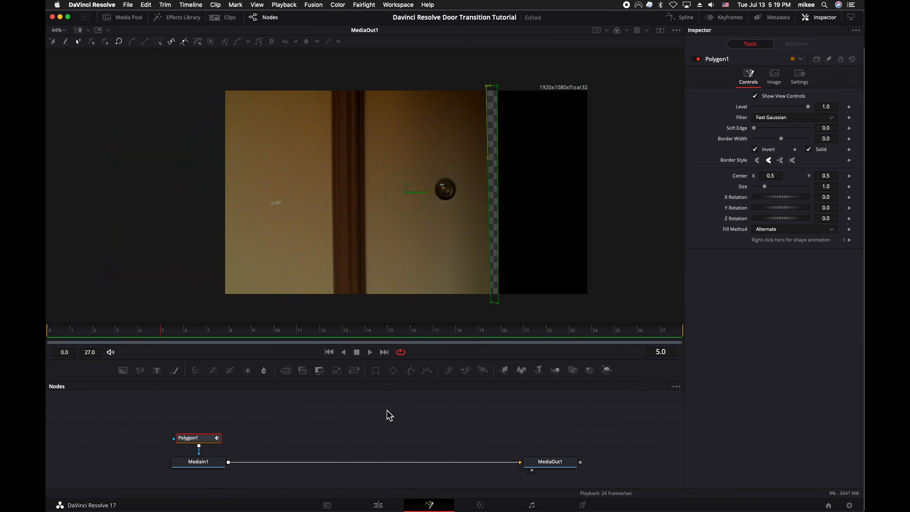
{"action": "left_click_drag", "start_coordinate": [490, 87], "coordinate": [580, 301]}
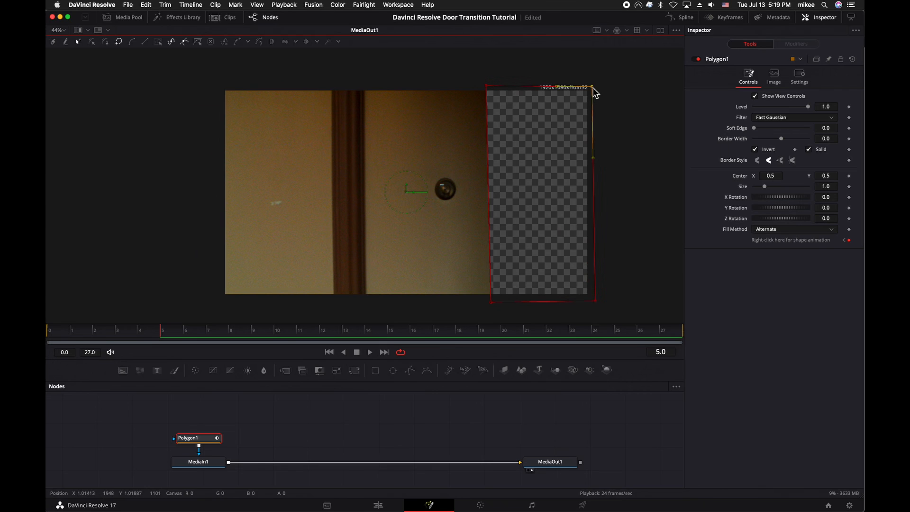
{"action": "left_click_drag", "start_coordinate": [591, 88], "coordinate": [506, 88]}
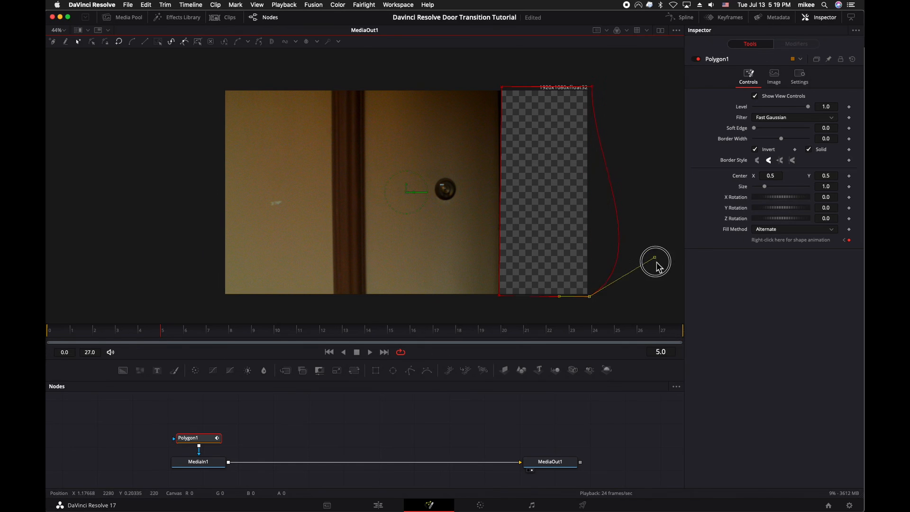
{"action": "left_click_drag", "start_coordinate": [654, 257], "coordinate": [612, 217]}
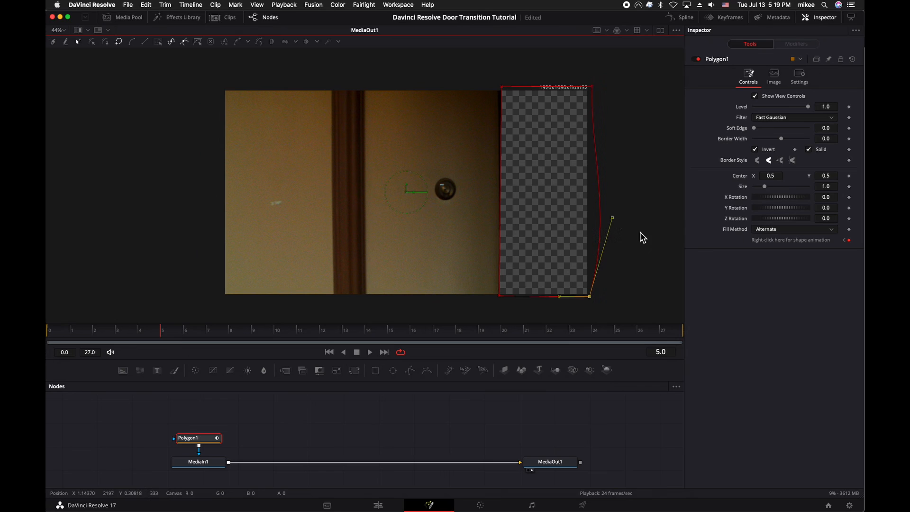
{"action": "left_click_drag", "start_coordinate": [612, 218], "coordinate": [590, 226]}
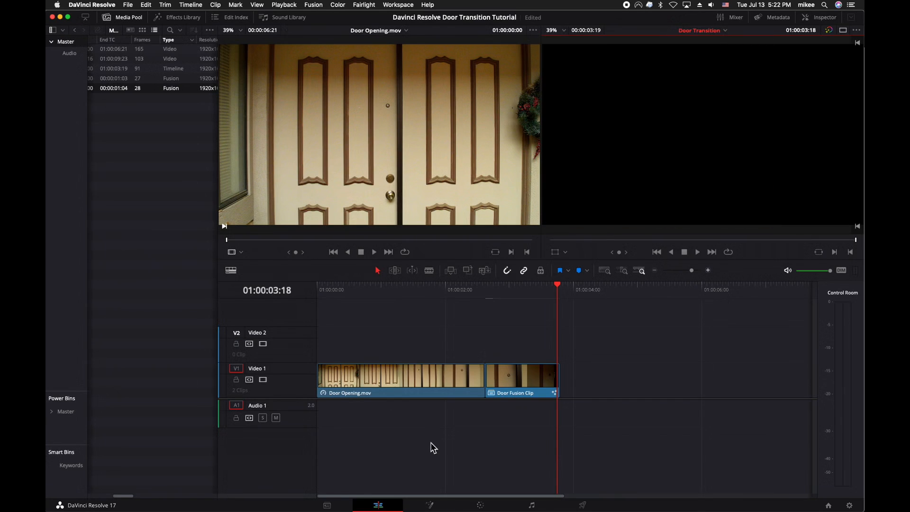
Stack Door Fusion Clip over Road BROLL.mov with Foot Steps.wav on Audio 1
{"action": "left_click", "coordinate": [519, 374]}
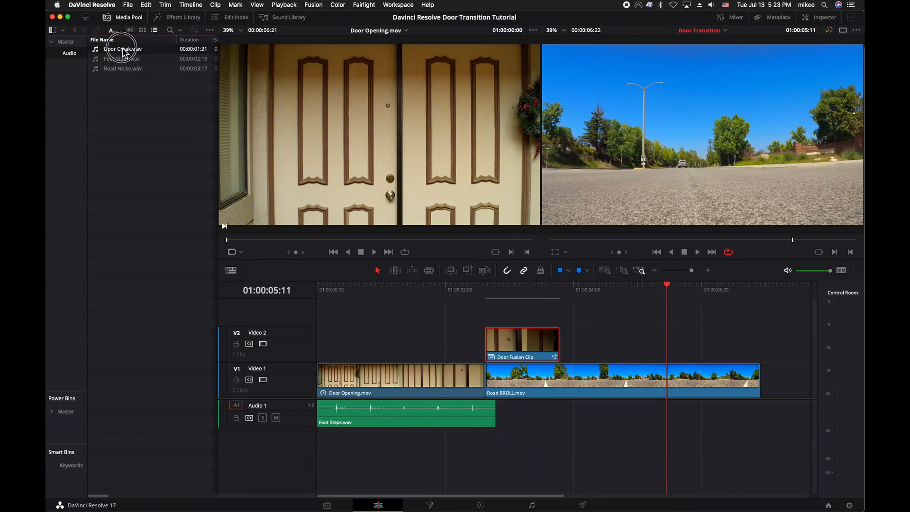
Place Door Creak.wav after the footsteps and Road Noise.wav on Audio 2
{"action": "left_click_drag", "start_coordinate": [122, 49], "coordinate": [554, 413]}
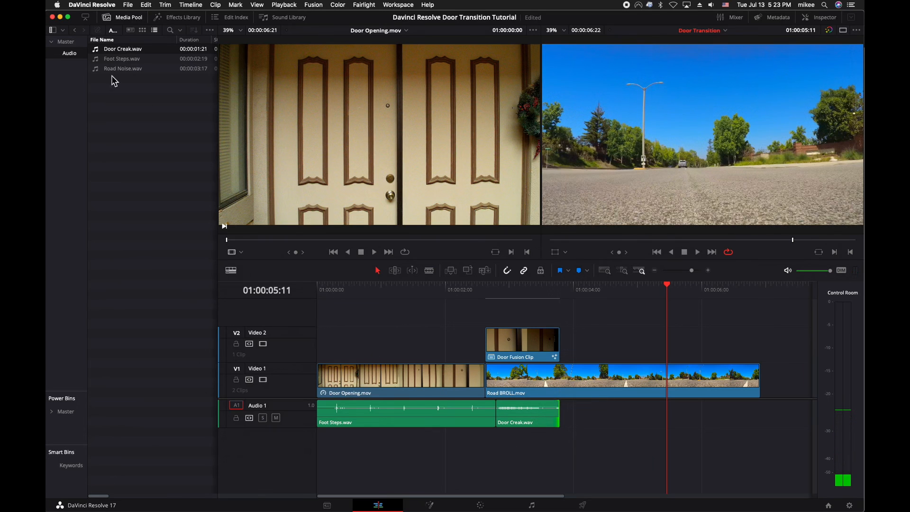
{"action": "left_click_drag", "start_coordinate": [123, 68], "coordinate": [443, 449]}
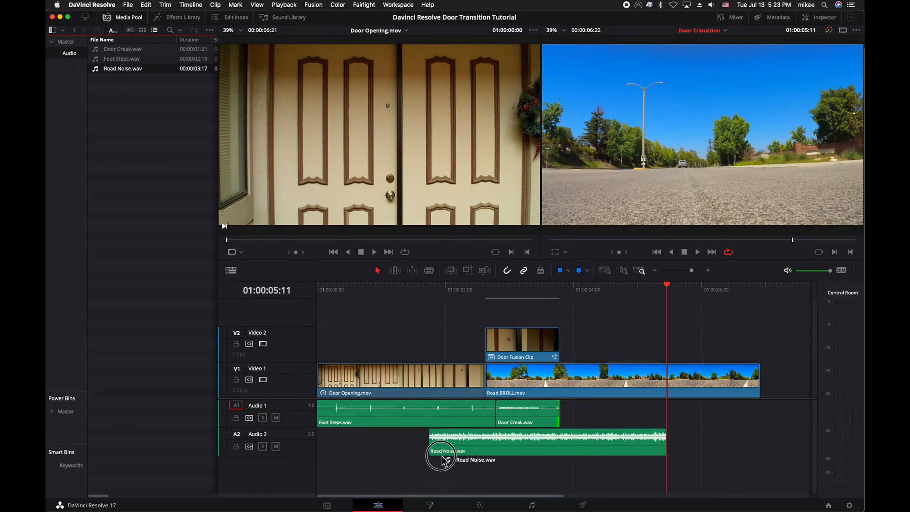
Start the road noise during the door creak and give it a short fade-in
{"action": "left_click_drag", "start_coordinate": [443, 458], "coordinate": [514, 457]}
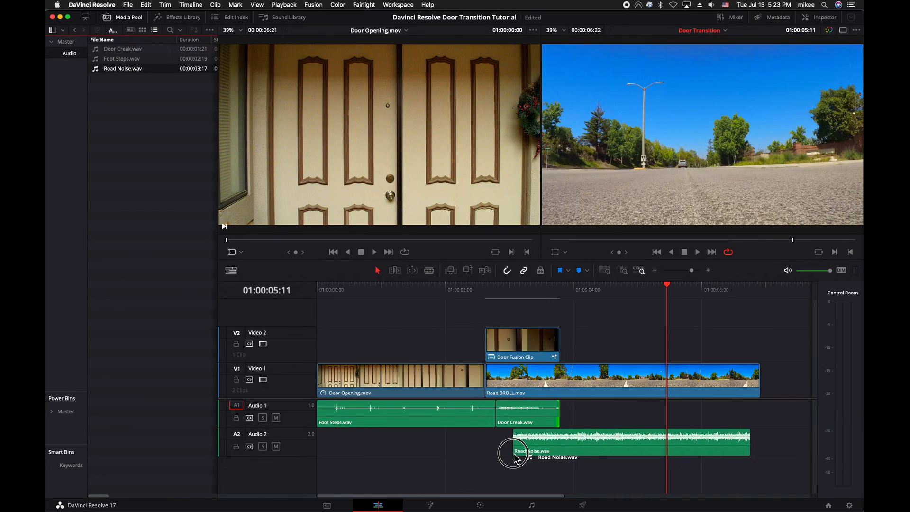
{"action": "left_click_drag", "start_coordinate": [516, 451], "coordinate": [527, 441]}
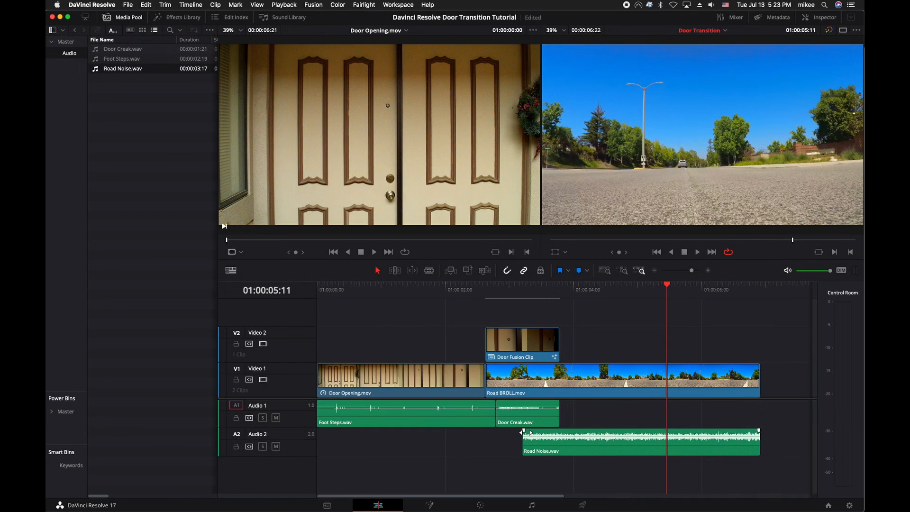
{"action": "left_click_drag", "start_coordinate": [522, 441], "coordinate": [563, 440]}
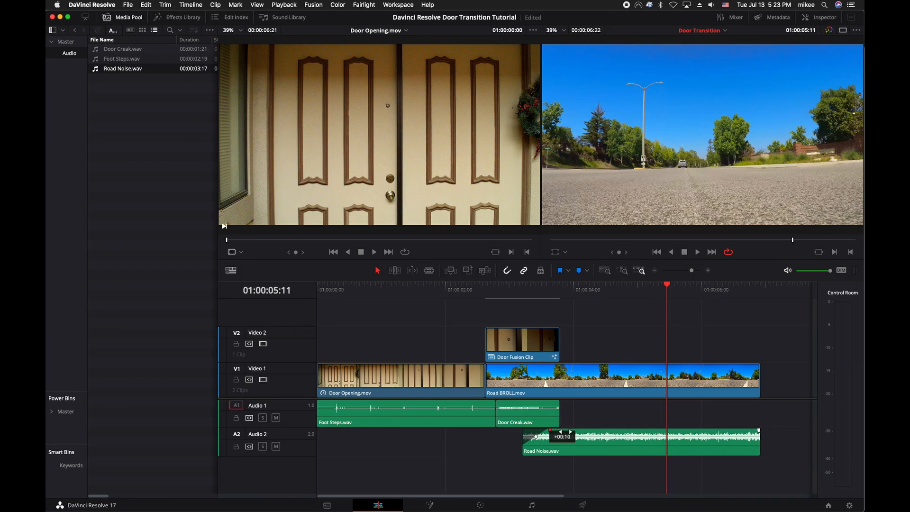